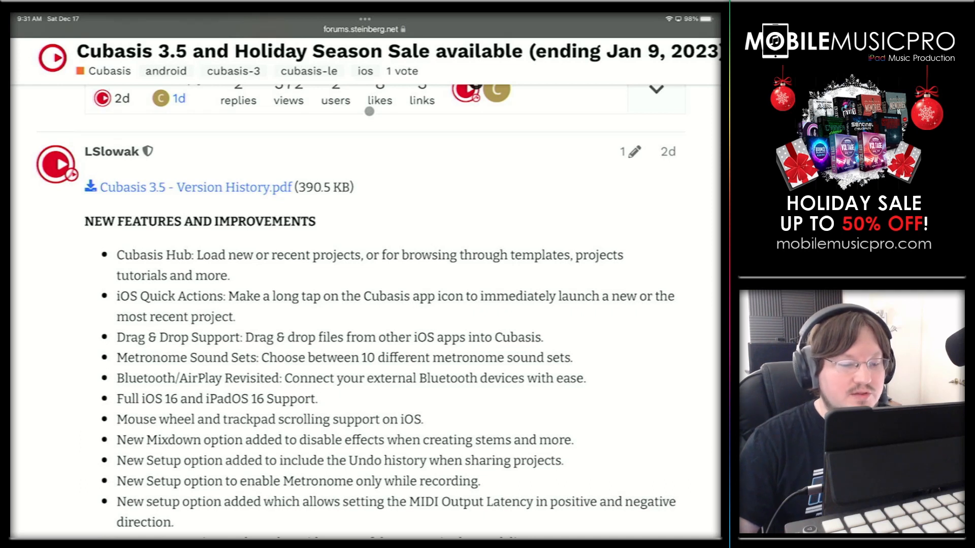
Step: In Setup > User Interface, hide the iPadOS status bar, then show it again
{"action": "scroll", "scroll_direction": "down", "scroll_amount": 3}
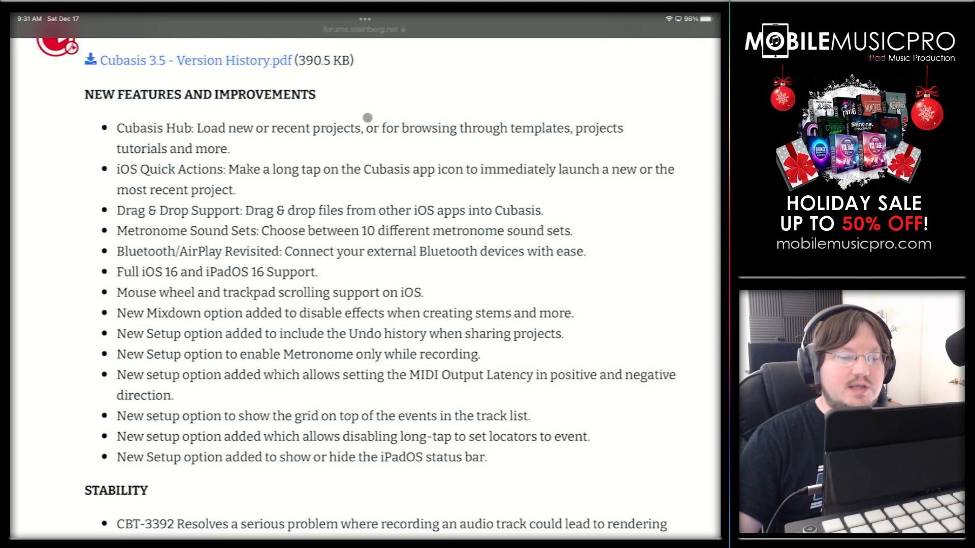
{"action": "mouse_move", "coordinate": [125, 270]}
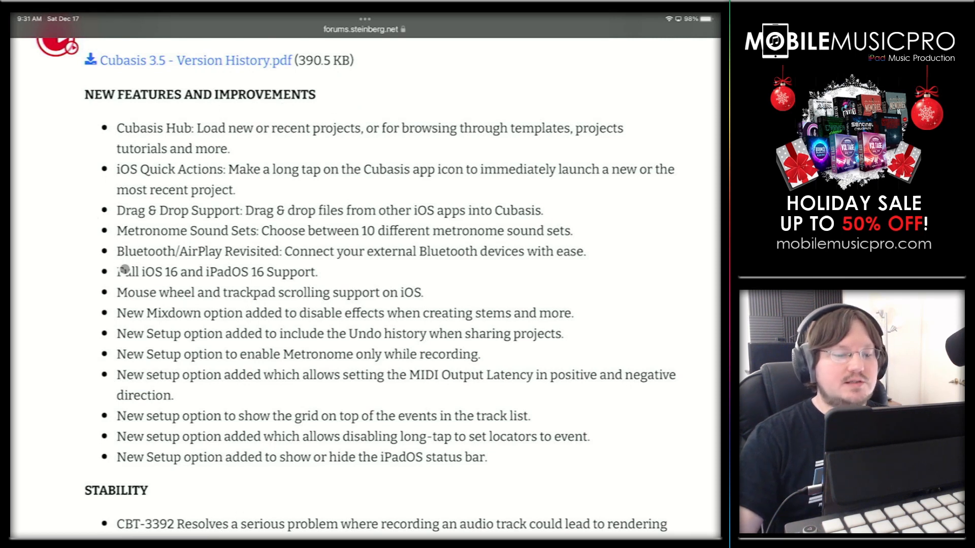
{"action": "scroll", "scroll_direction": "down", "scroll_amount": 3}
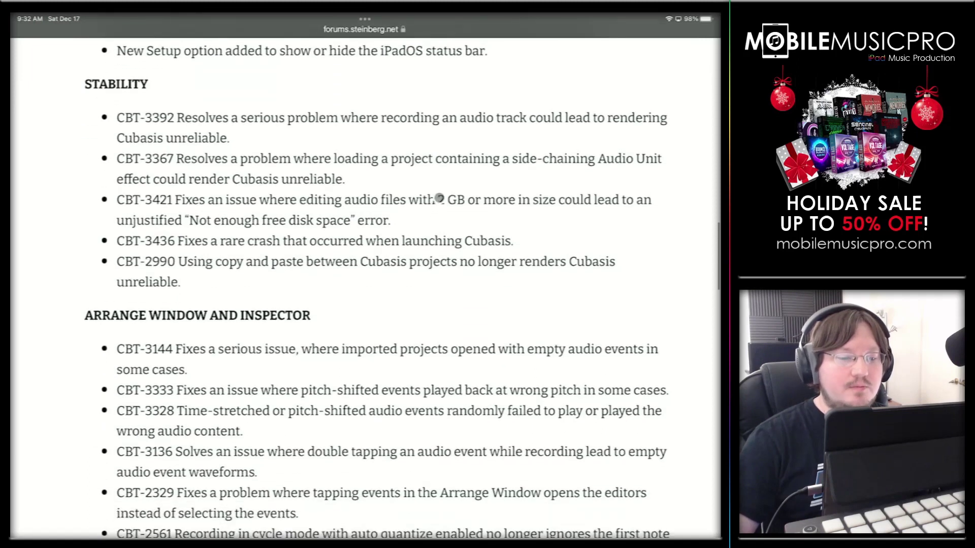
{"action": "scroll", "scroll_direction": "down", "scroll_amount": 3}
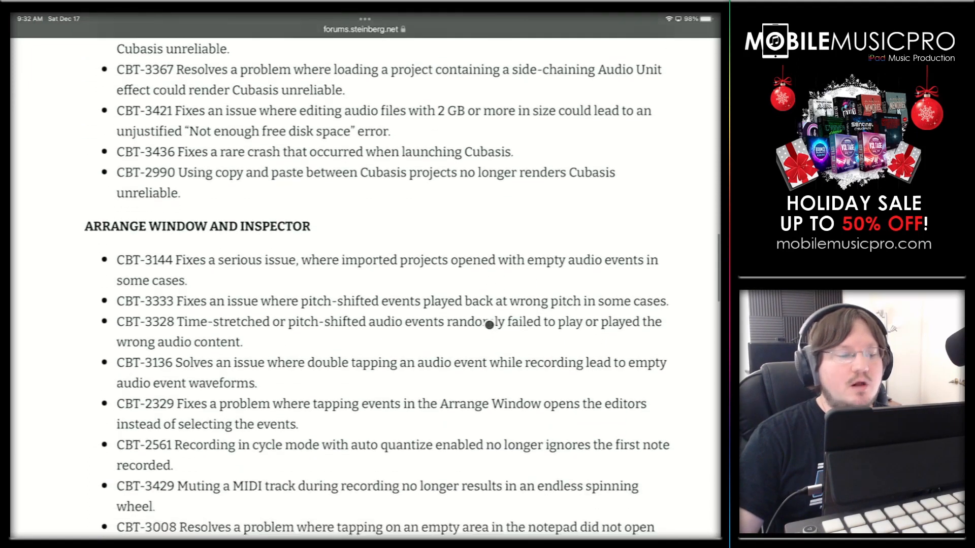
{"action": "scroll", "scroll_direction": "down", "scroll_amount": 3}
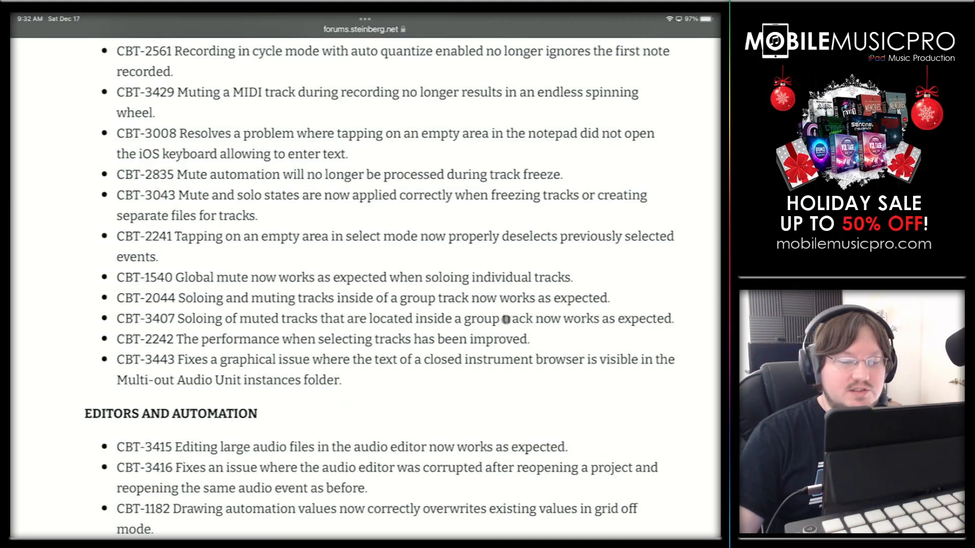
{"action": "scroll", "scroll_direction": "down", "scroll_amount": 3}
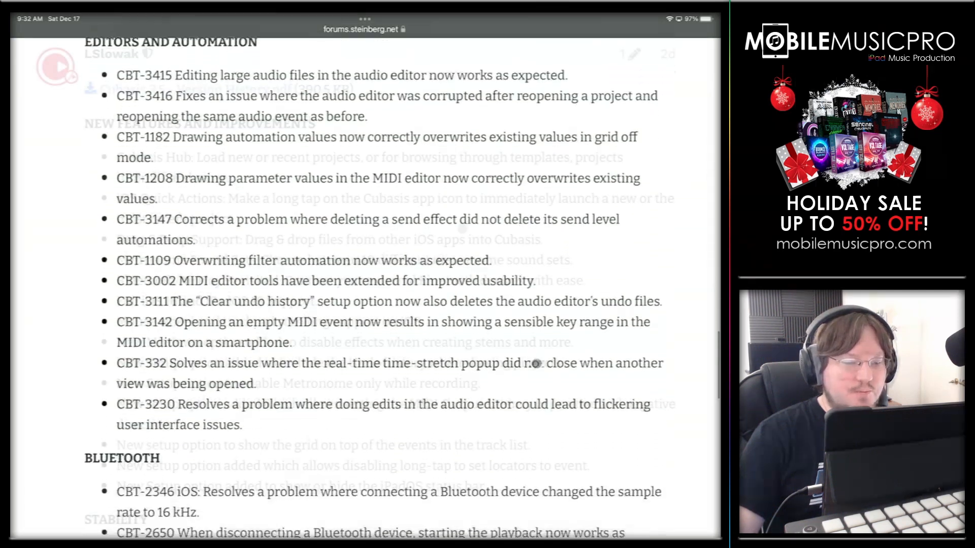
{"action": "scroll", "scroll_direction": "up", "scroll_amount": 3}
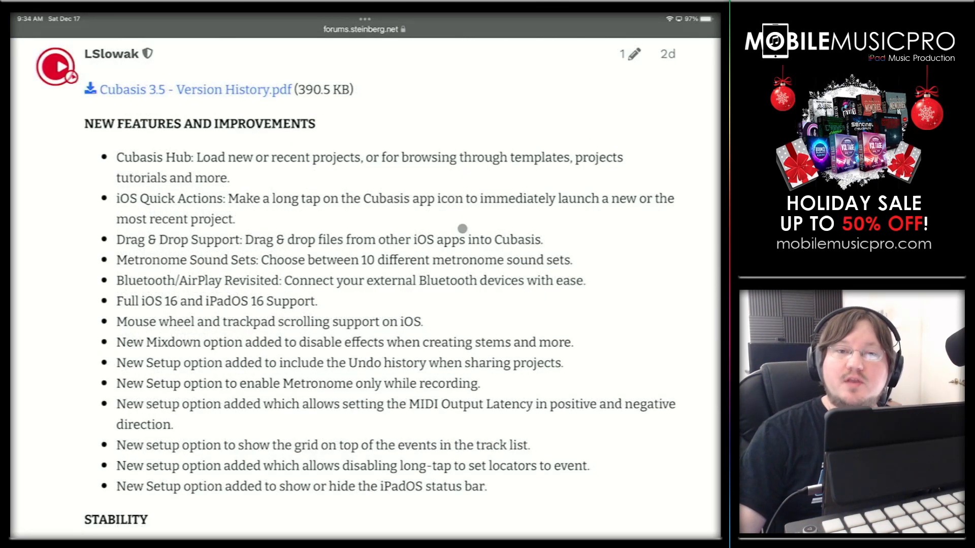
{"action": "mouse_move", "coordinate": [448, 225]}
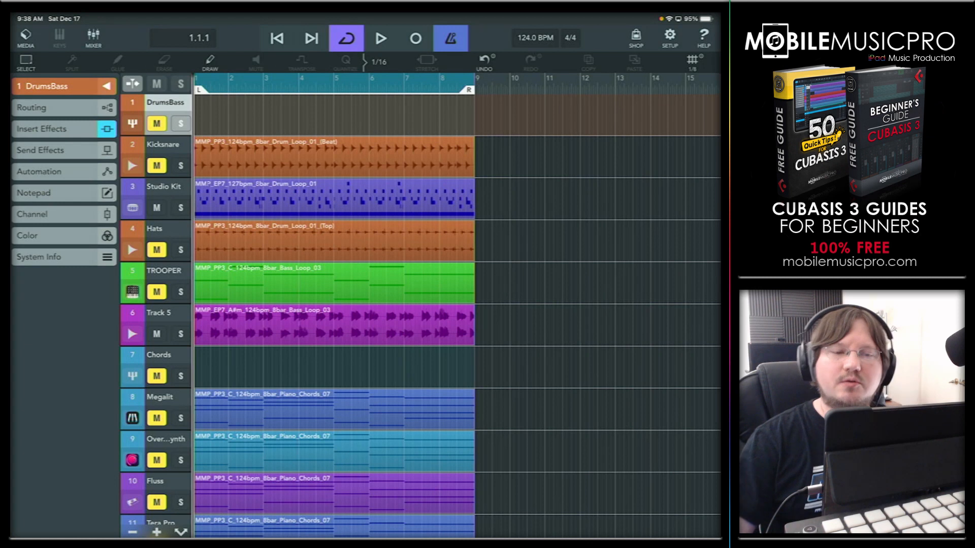
{"action": "mouse_move", "coordinate": [558, 169]}
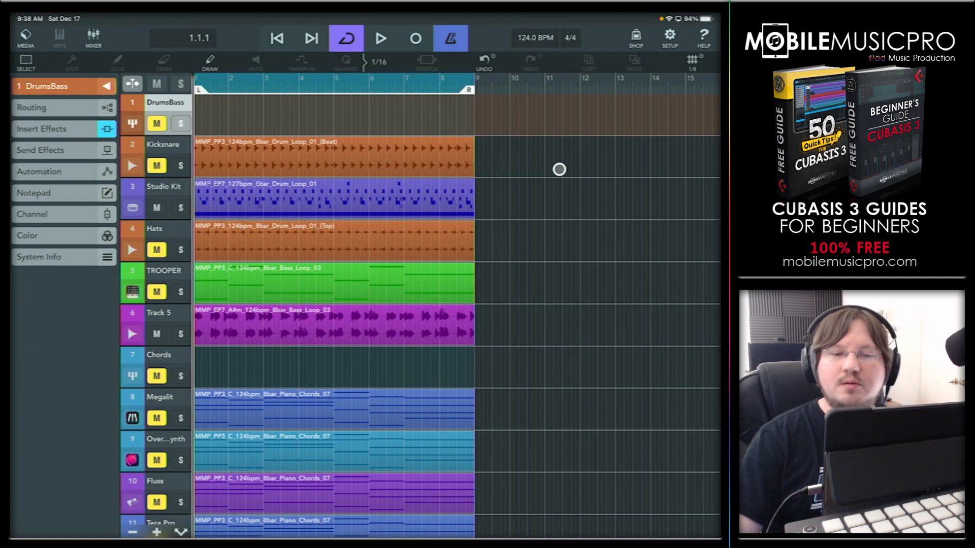
{"action": "left_click", "coordinate": [669, 38]}
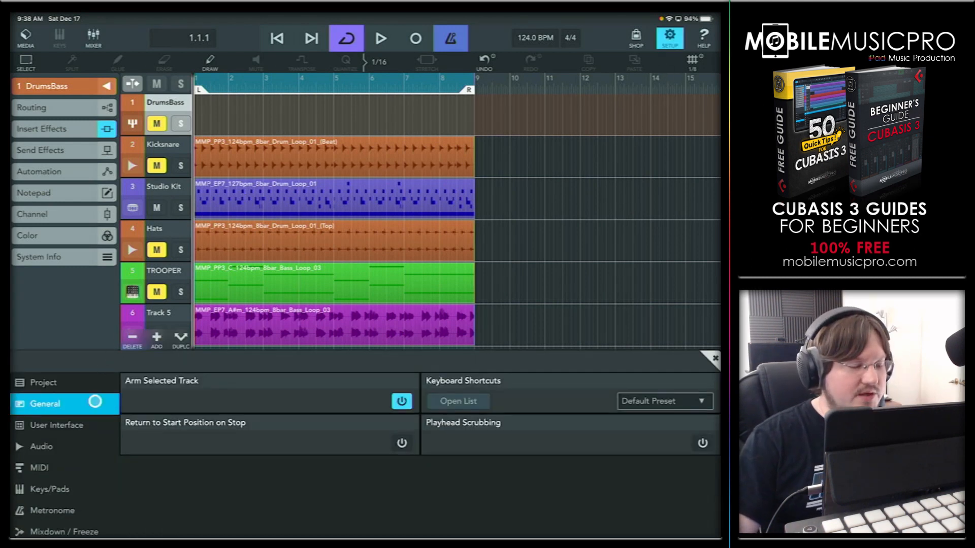
{"action": "left_click", "coordinate": [56, 425]}
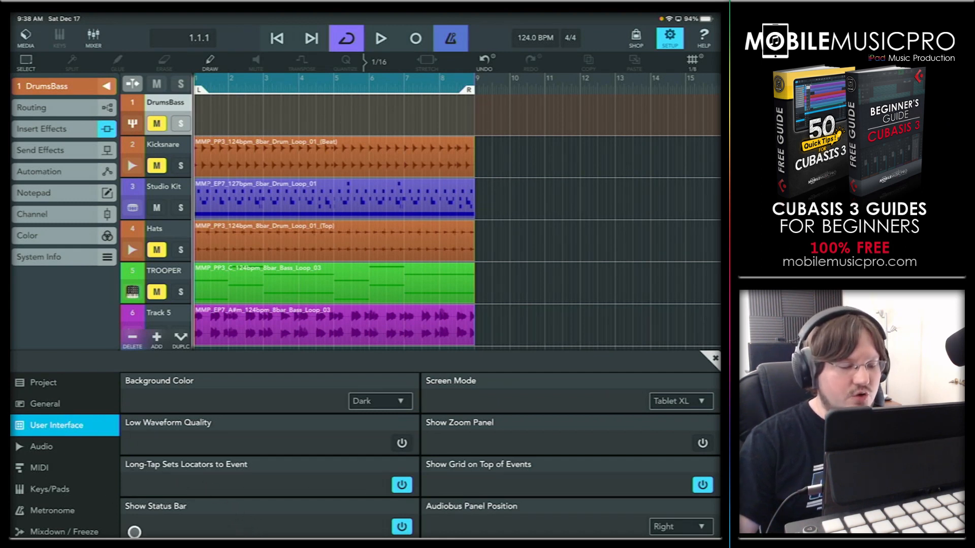
{"action": "left_click", "coordinate": [401, 526]}
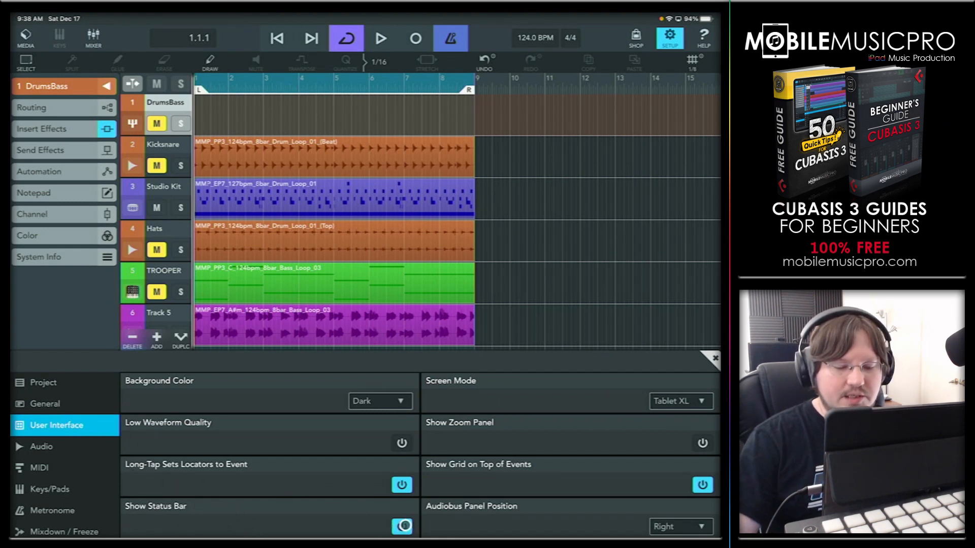
{"action": "left_click", "coordinate": [401, 526]}
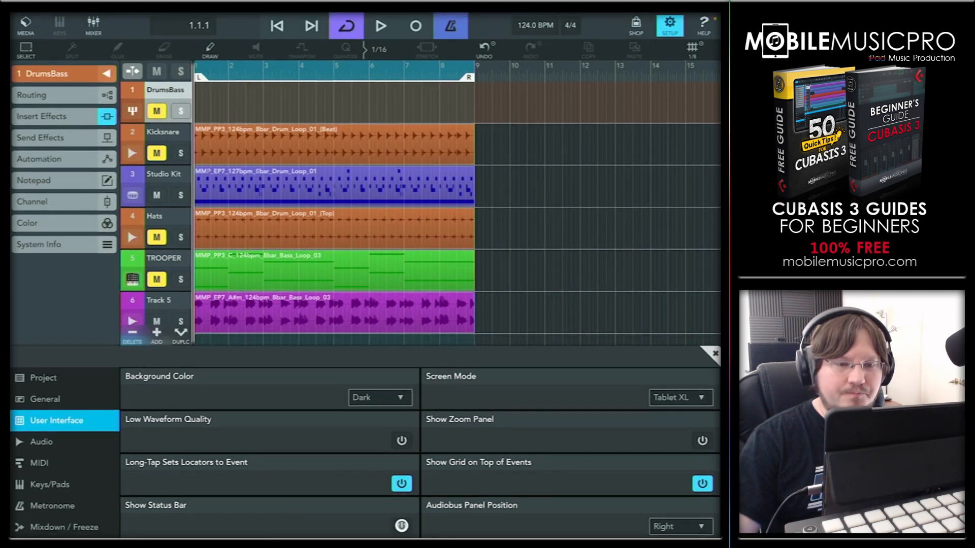
{"action": "left_click", "coordinate": [401, 526]}
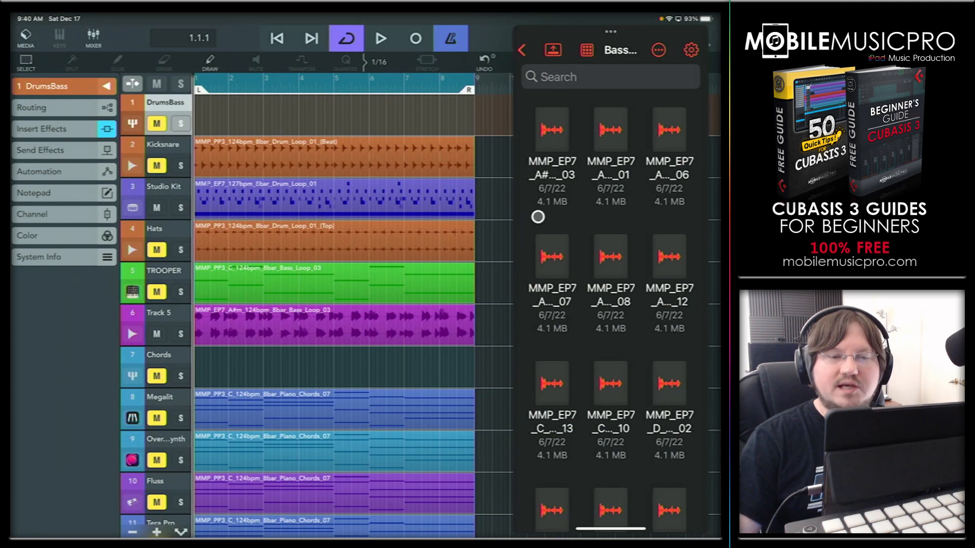
Step: Select a bass loop file in the Files Slide Over's Bass folder
{"action": "left_click", "coordinate": [521, 49]}
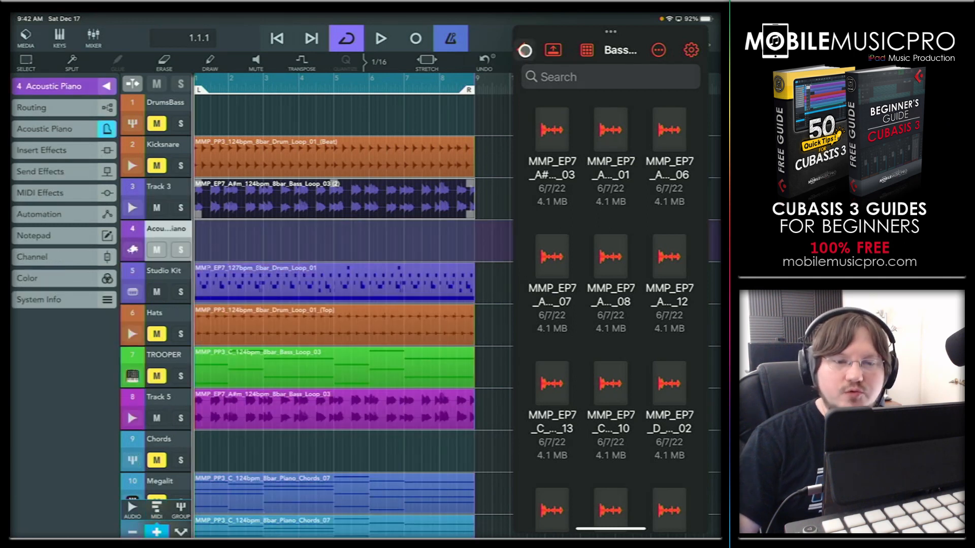
Step: Go up to the folder holding APPLE LOOPS, IOS and LIVE, and scroll its list
{"action": "left_click", "coordinate": [524, 50]}
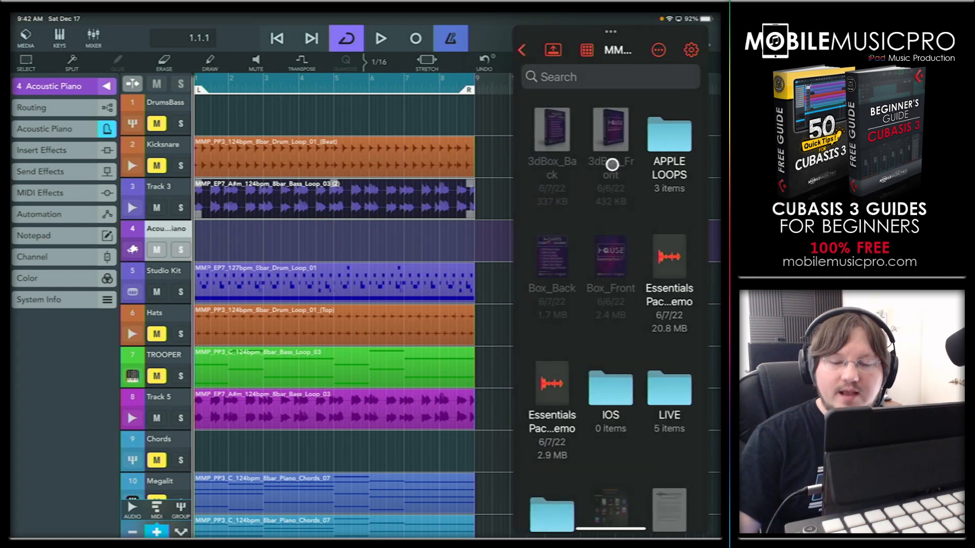
{"action": "scroll", "scroll_direction": "down", "scroll_amount": 3}
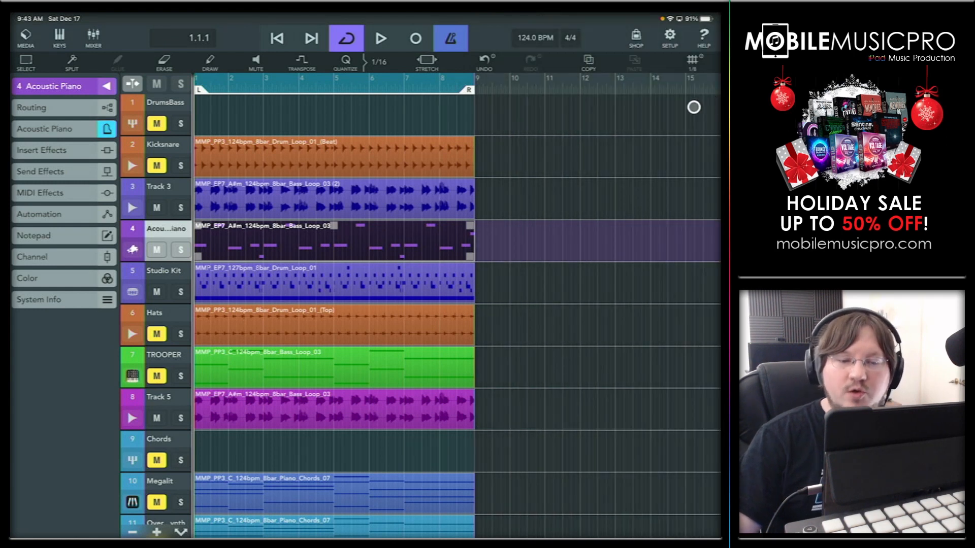
{"action": "mouse_move", "coordinate": [526, 219]}
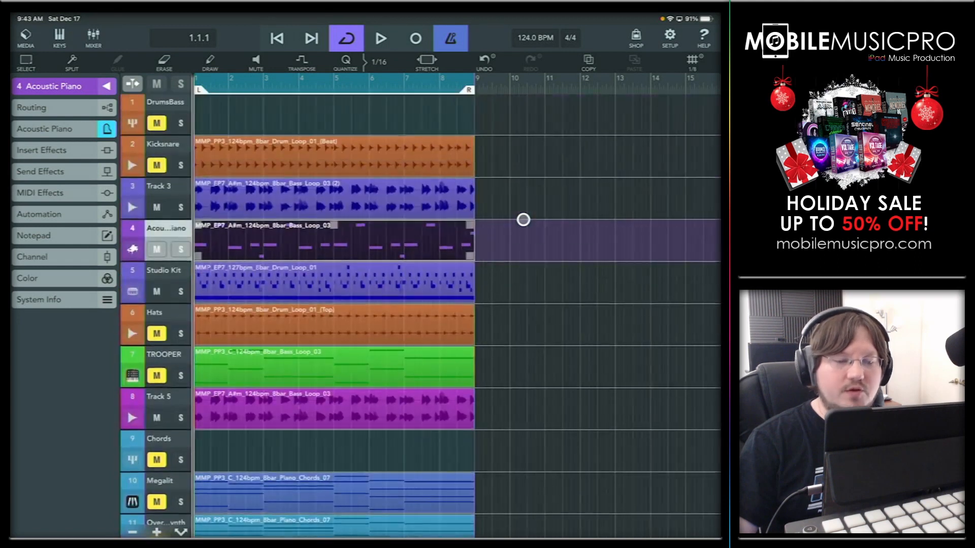
Step: Scroll through the Studio Kit's Microsonic sound list
{"action": "scroll", "scroll_direction": "down", "scroll_amount": 3}
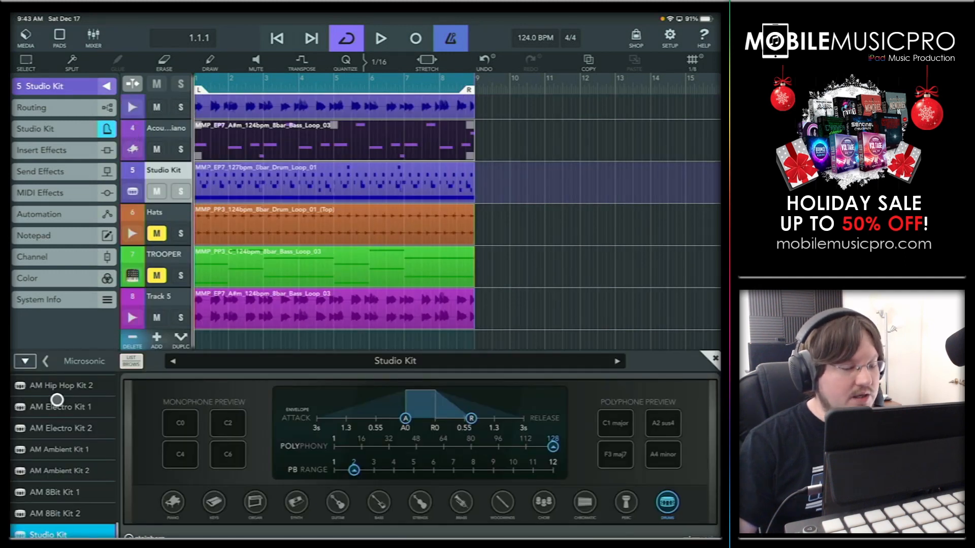
{"action": "scroll", "scroll_direction": "down", "scroll_amount": 3}
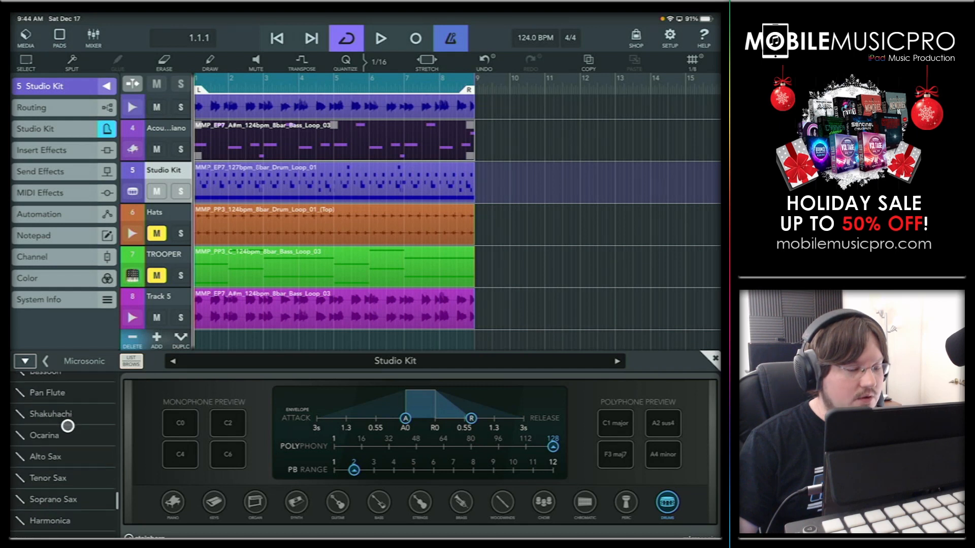
{"action": "scroll", "scroll_direction": "down", "scroll_amount": 3}
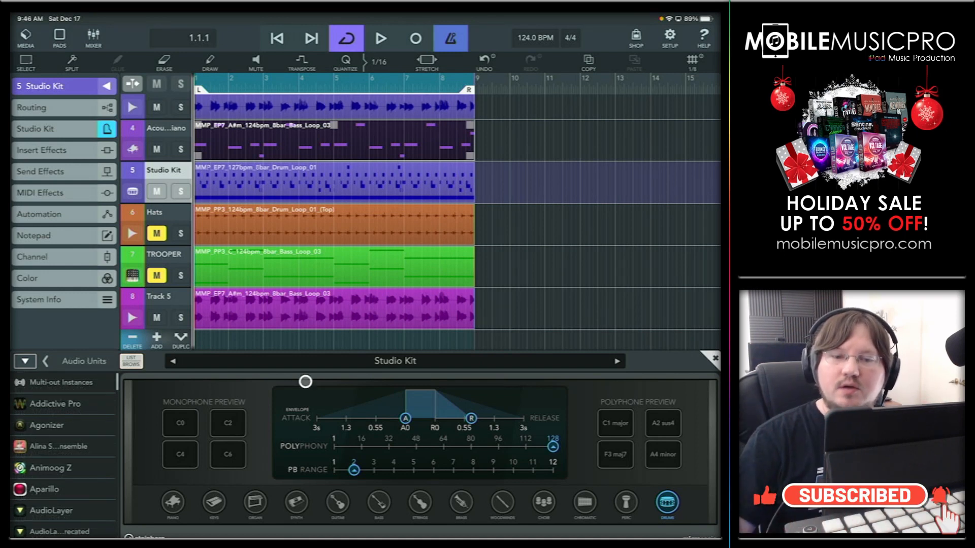
Step: Switch Show Grid on Top of Events off, zoom in, then switch it back on
{"action": "left_click", "coordinate": [670, 37]}
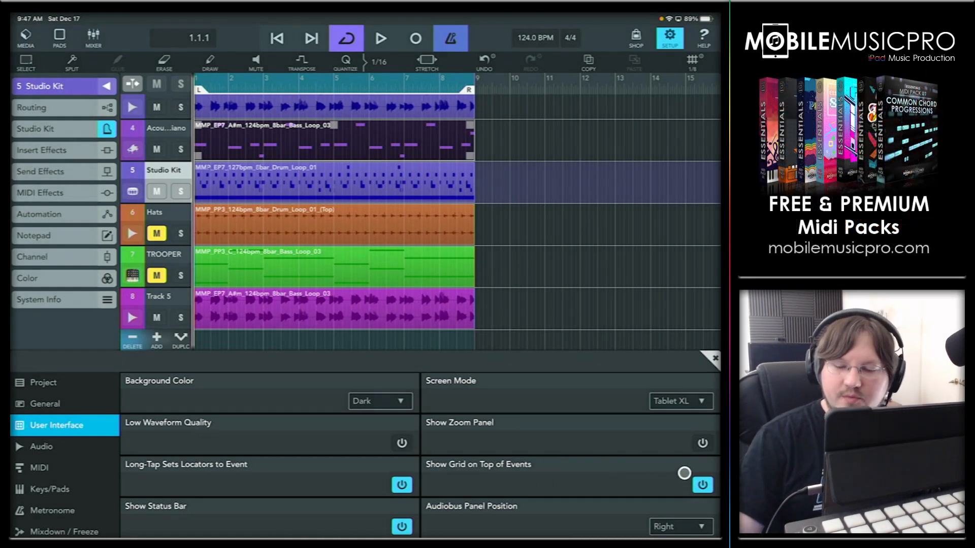
{"action": "left_click", "coordinate": [702, 484]}
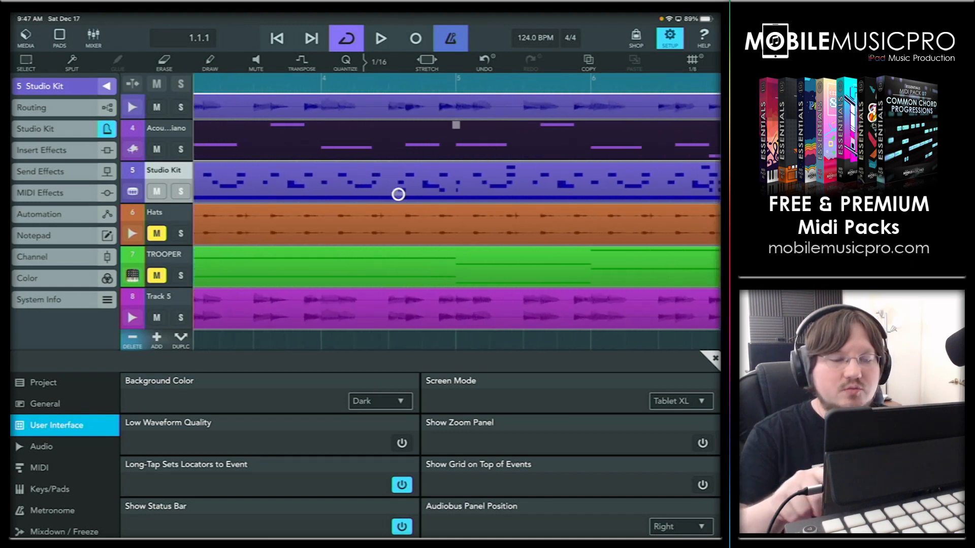
{"action": "scroll", "scroll_direction": "up", "scroll_amount": 3}
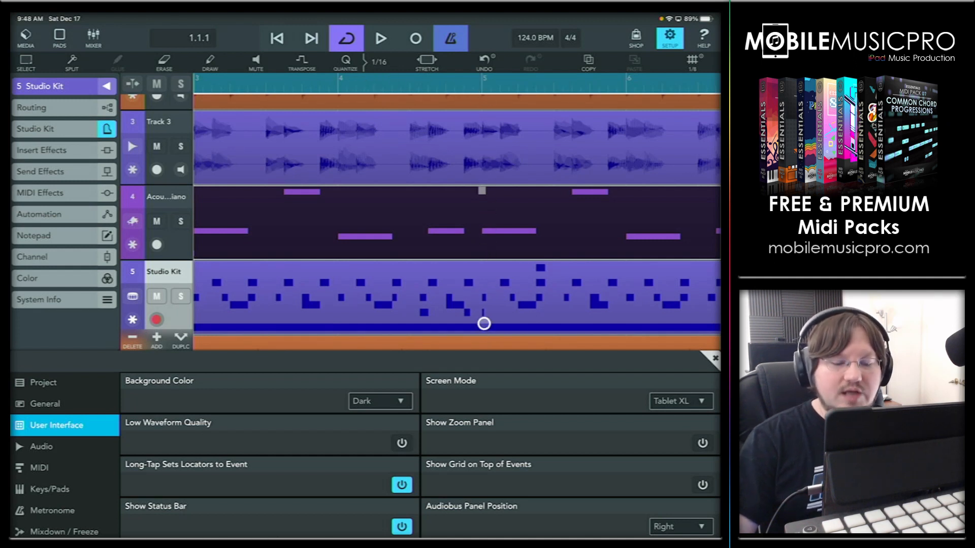
{"action": "left_click", "coordinate": [702, 484]}
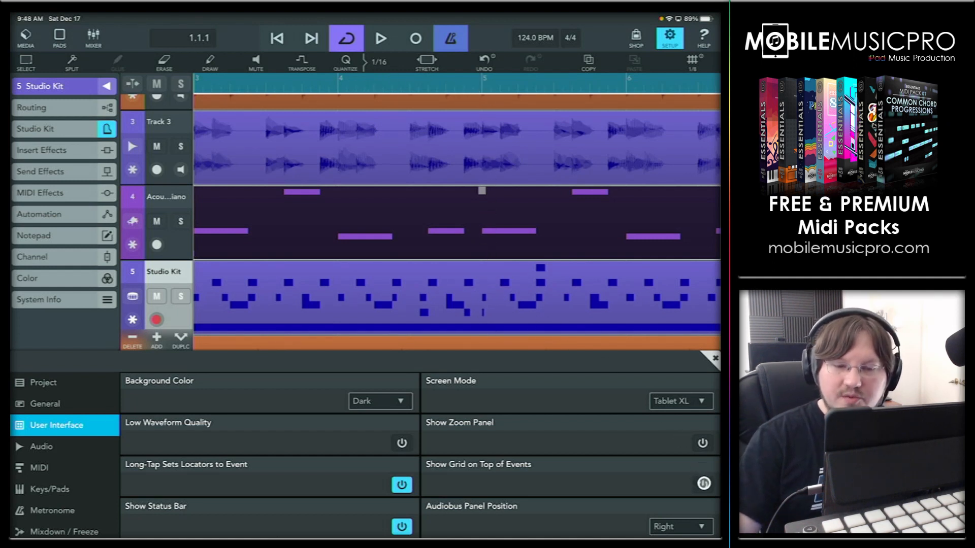
{"action": "left_click", "coordinate": [703, 485]}
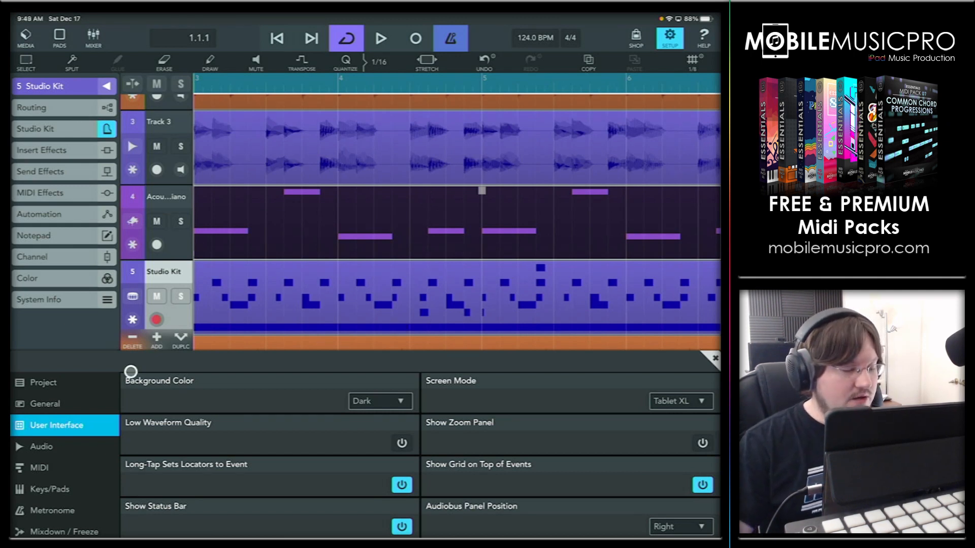
{"action": "left_click", "coordinate": [53, 510]}
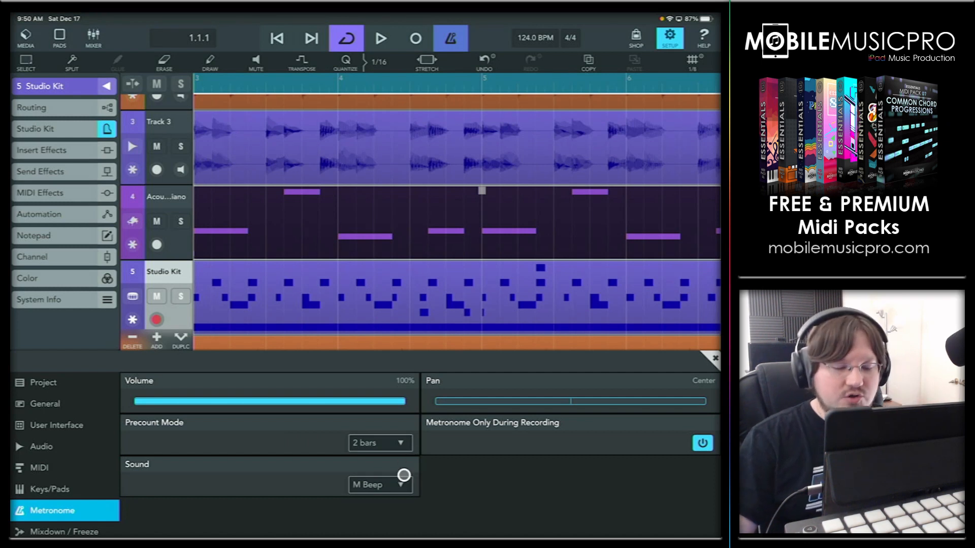
Step: Turn off cycle playback and audition the Bell, Bliep, Cowbell and P-140 metronome sounds
{"action": "left_click", "coordinate": [379, 484]}
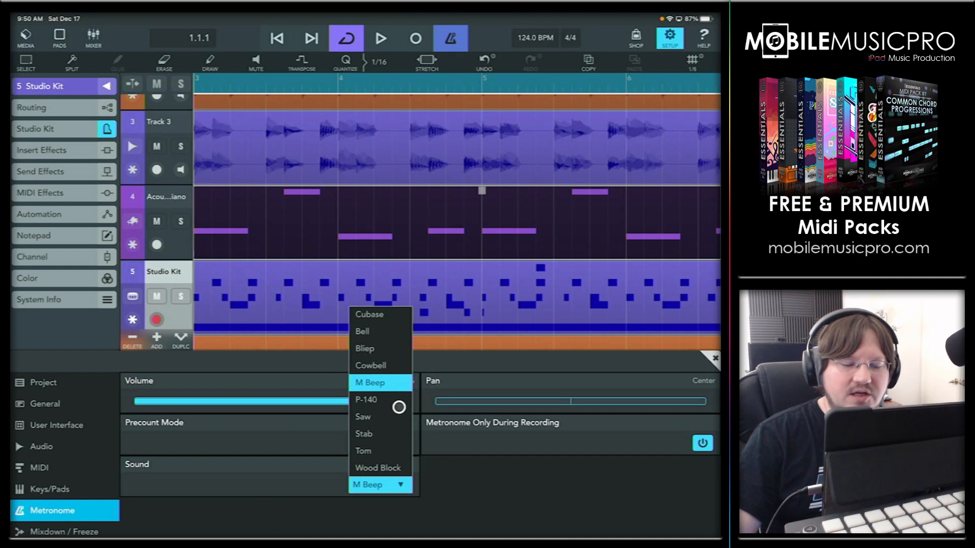
{"action": "left_click", "coordinate": [370, 382]}
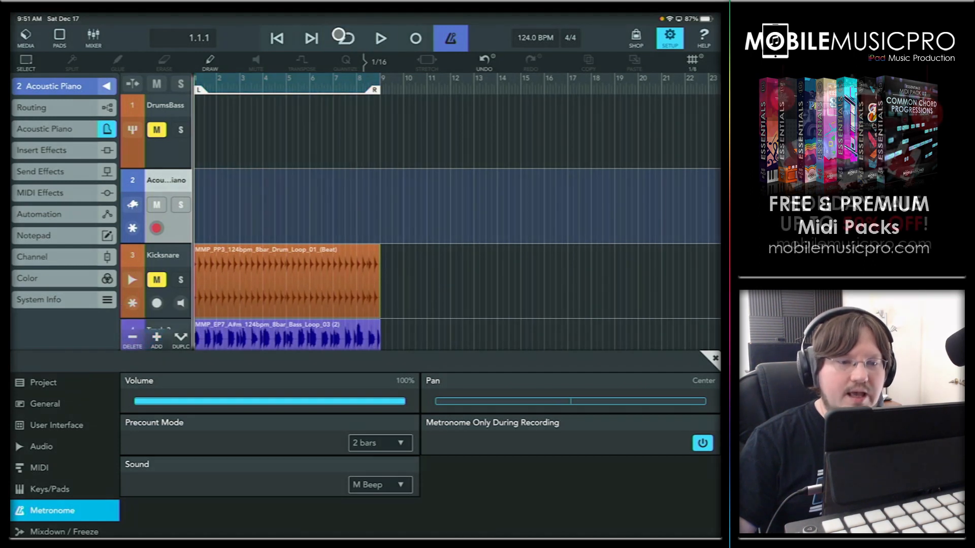
{"action": "left_click", "coordinate": [380, 38]}
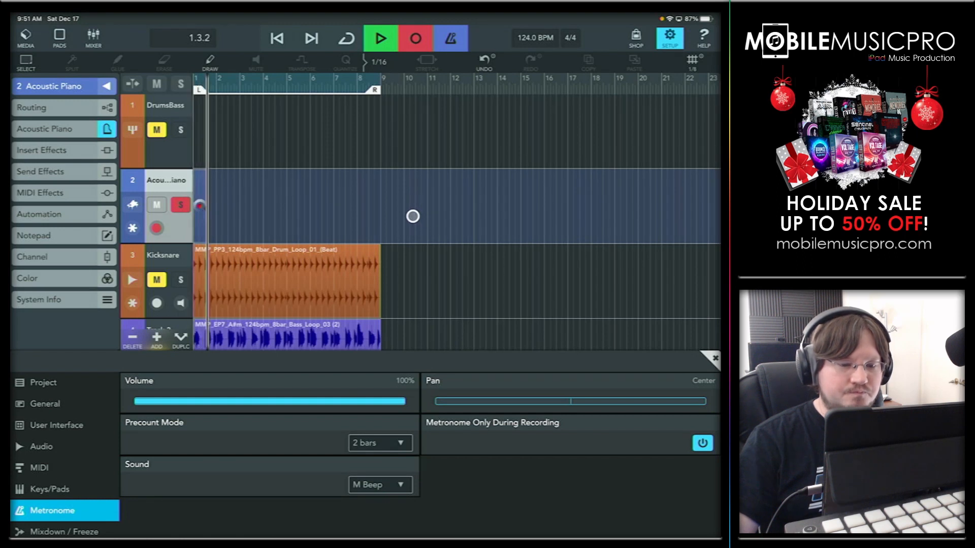
{"action": "left_click", "coordinate": [379, 39]}
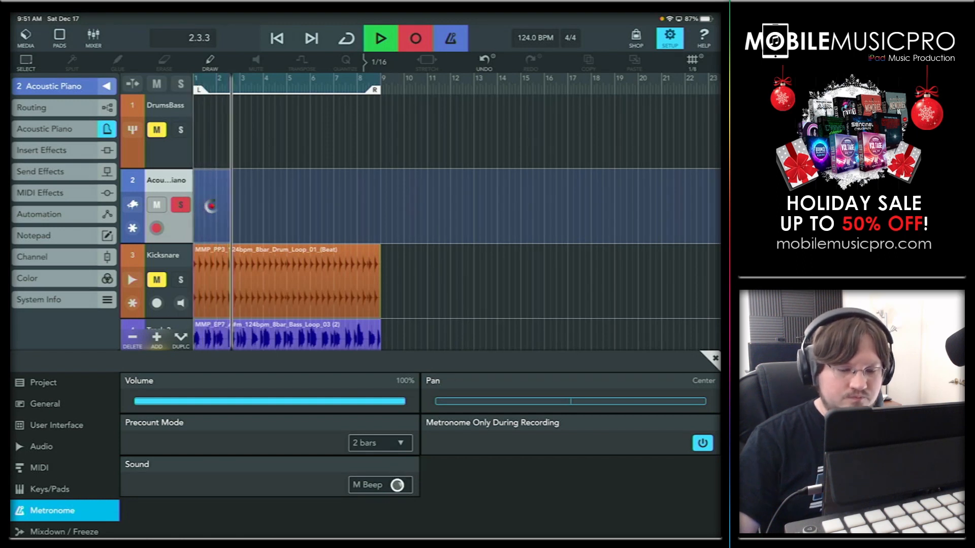
{"action": "left_click", "coordinate": [380, 484]}
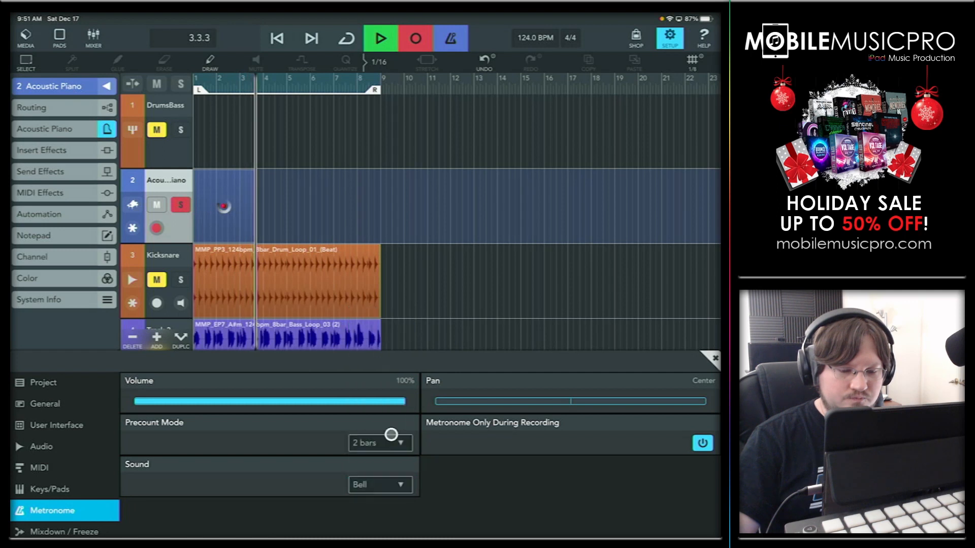
{"action": "left_click", "coordinate": [380, 484]}
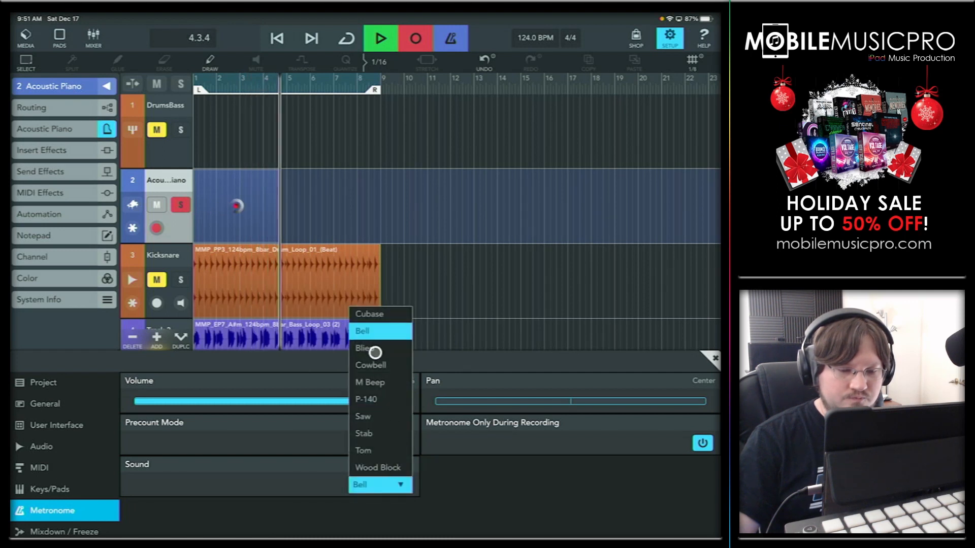
{"action": "left_click", "coordinate": [364, 347]}
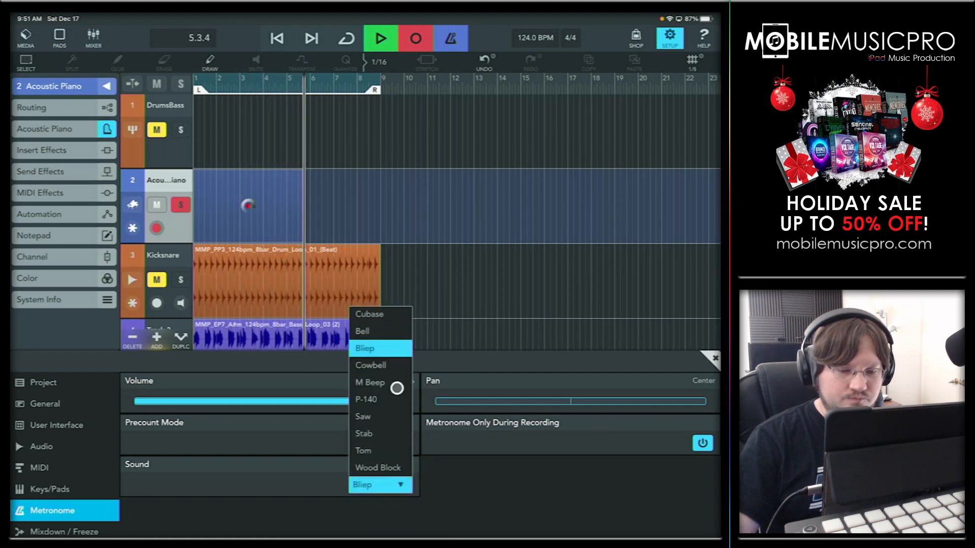
{"action": "left_click", "coordinate": [371, 365]}
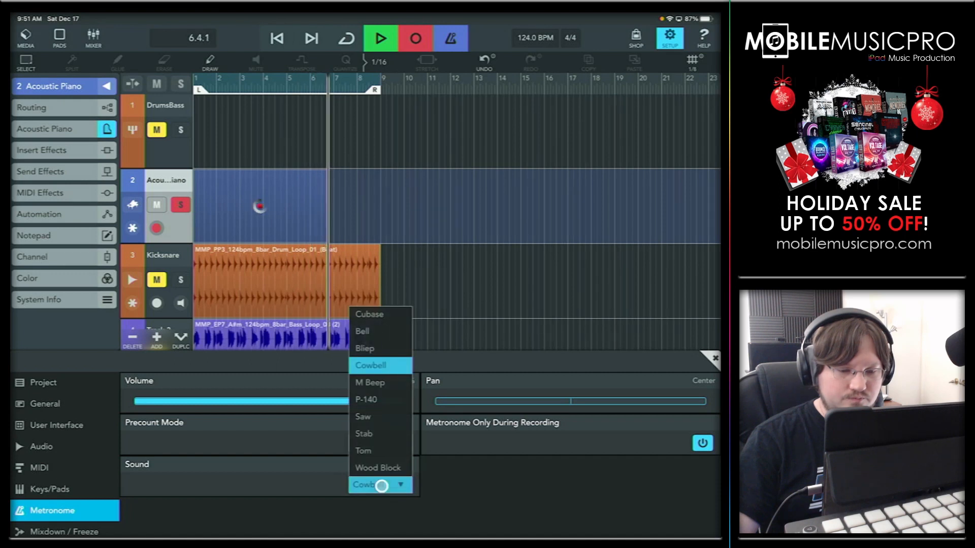
{"action": "left_click", "coordinate": [369, 382]}
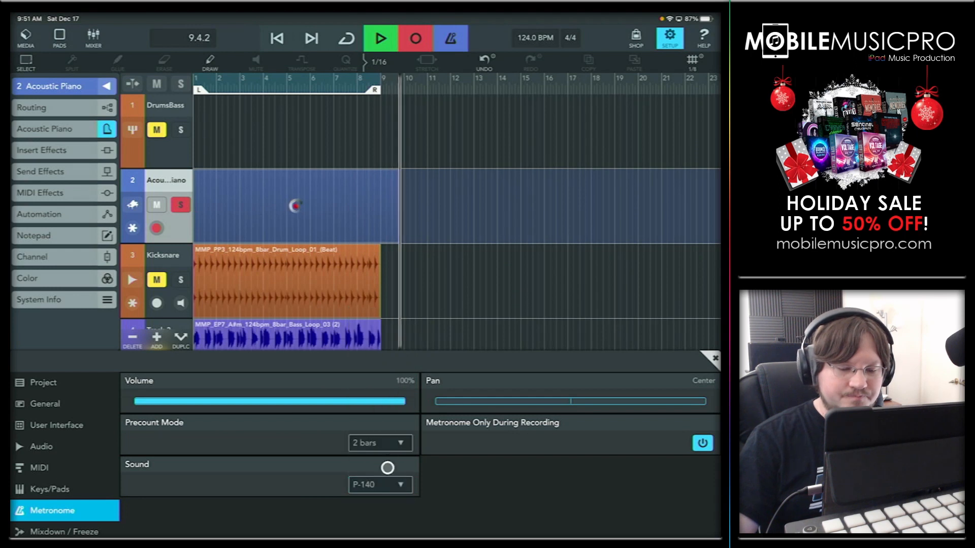
Step: Audition the Saw, Stab, Tom and Wood Block sounds, ending on M Beep
{"action": "left_click", "coordinate": [380, 484]}
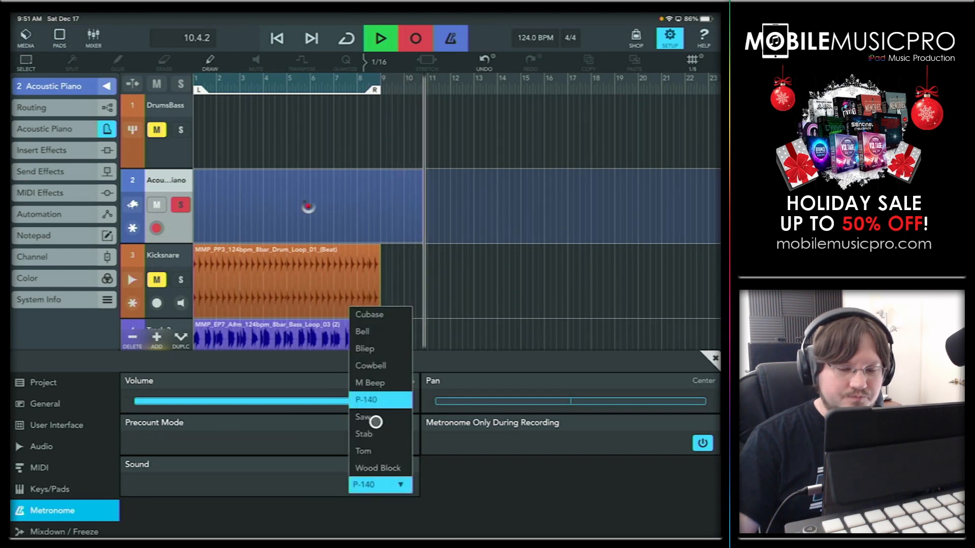
{"action": "left_click", "coordinate": [362, 416]}
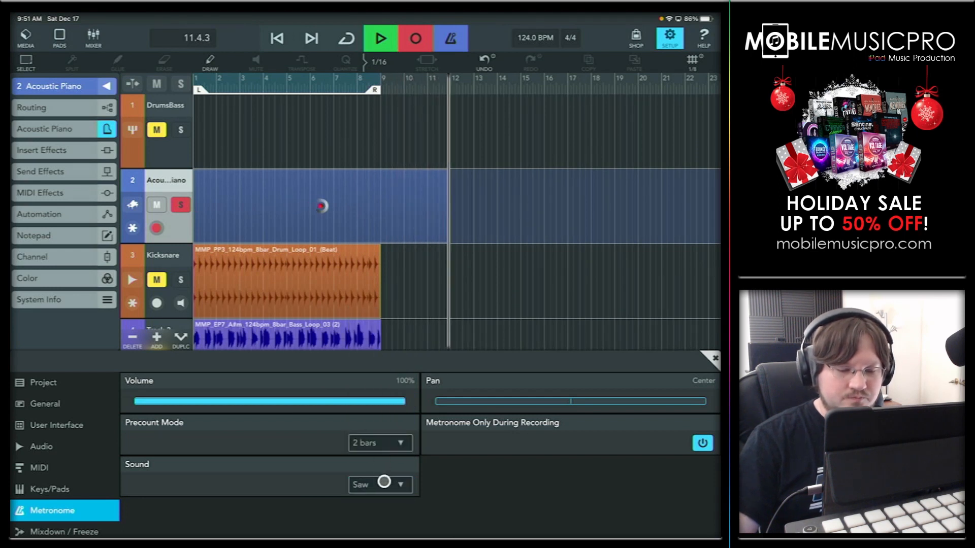
{"action": "left_click", "coordinate": [380, 484]}
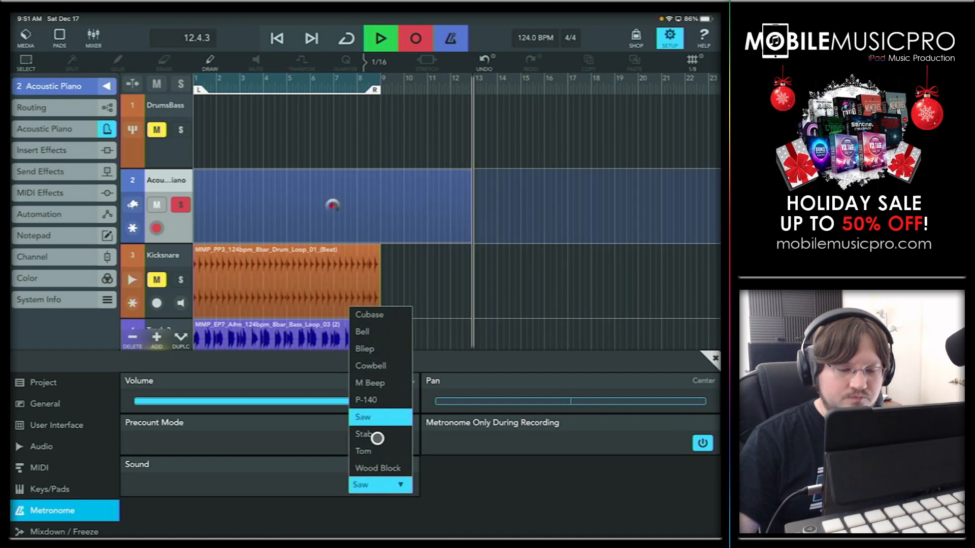
{"action": "left_click", "coordinate": [365, 434]}
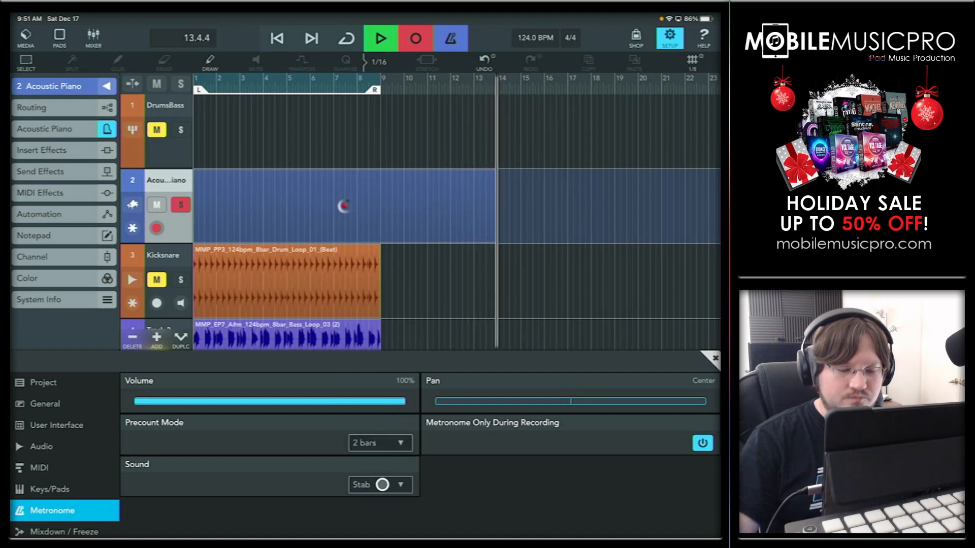
{"action": "left_click", "coordinate": [380, 484]}
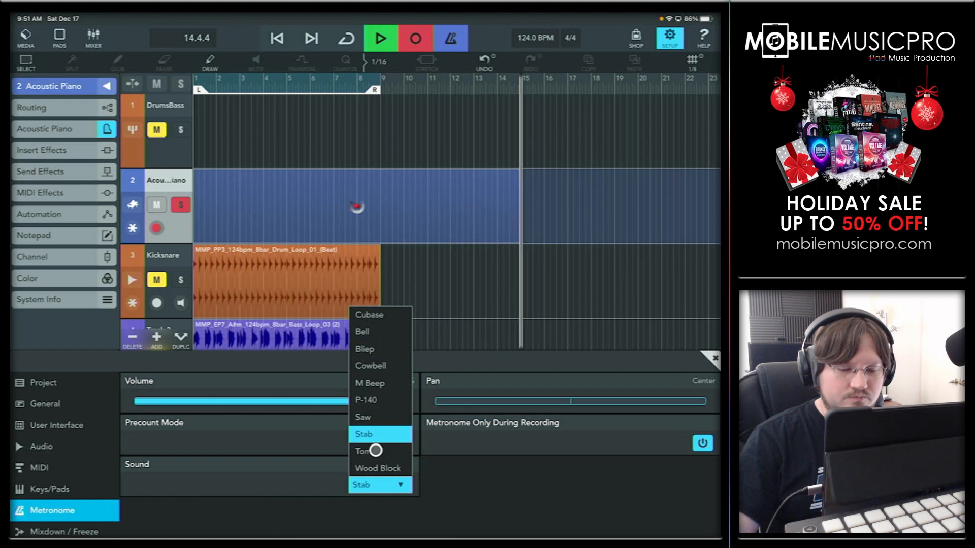
{"action": "left_click", "coordinate": [362, 451]}
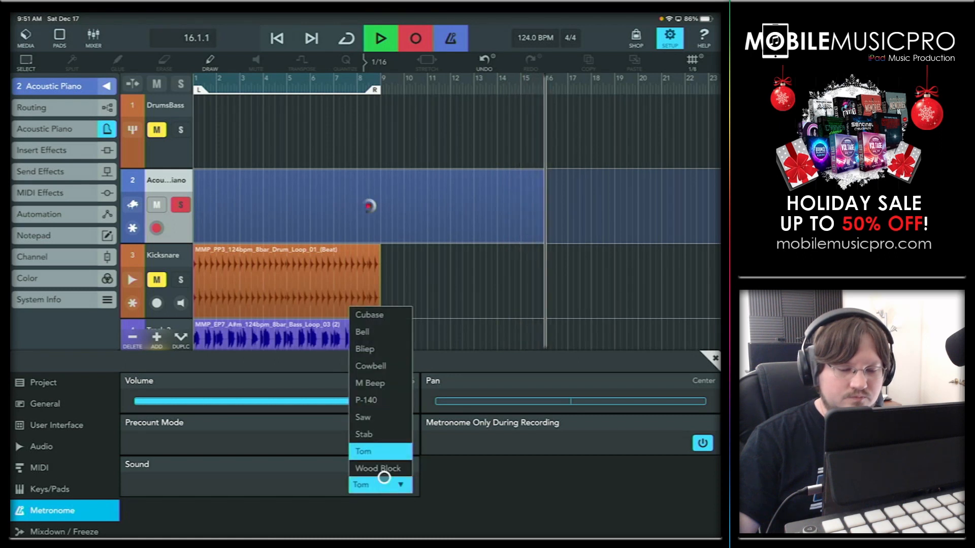
{"action": "left_click", "coordinate": [378, 468]}
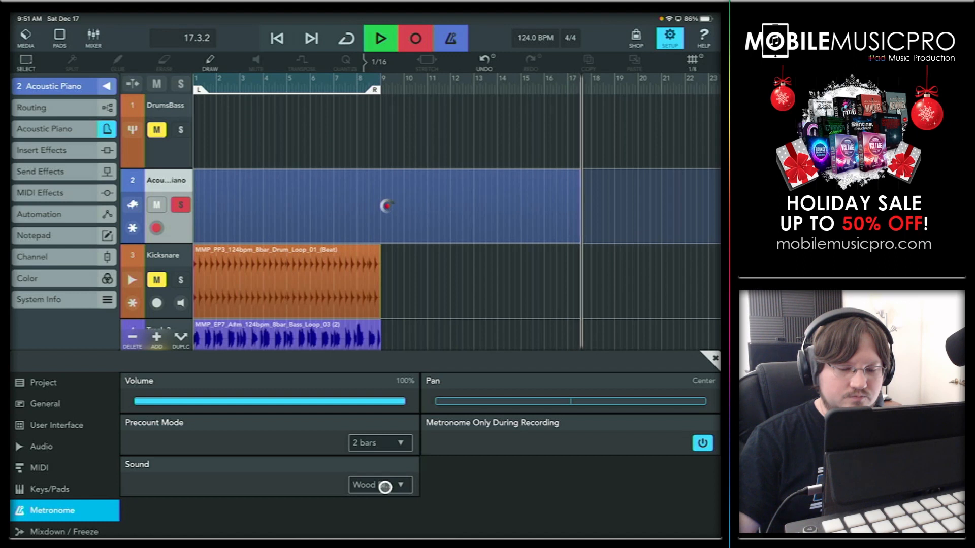
{"action": "left_click", "coordinate": [380, 485]}
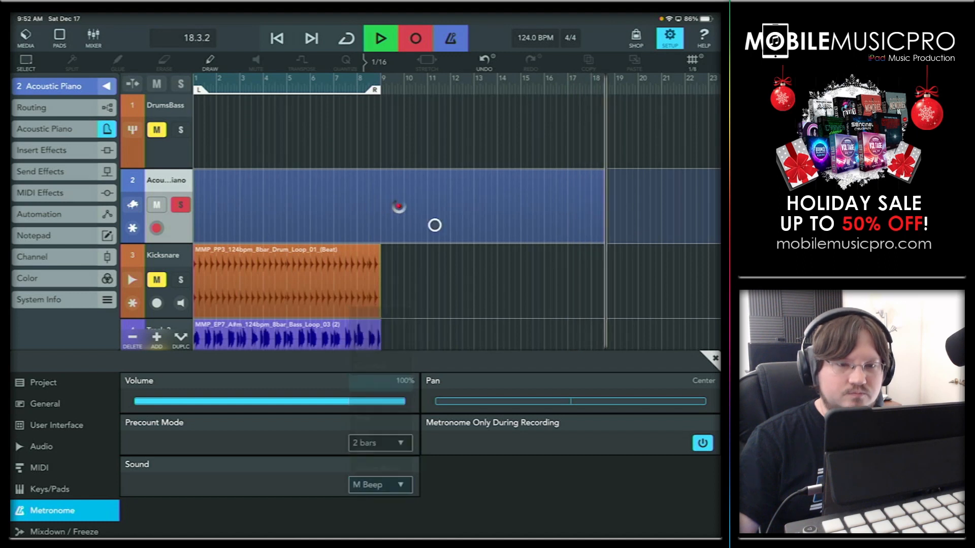
Step: Stop playback and switch Metronome Only During Recording off and back on
{"action": "left_click", "coordinate": [380, 38]}
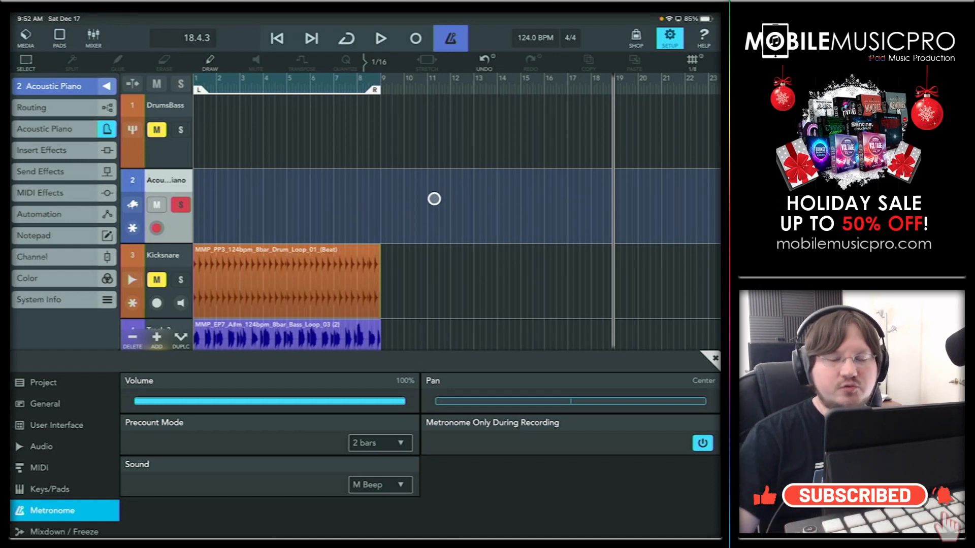
{"action": "left_click", "coordinate": [702, 443]}
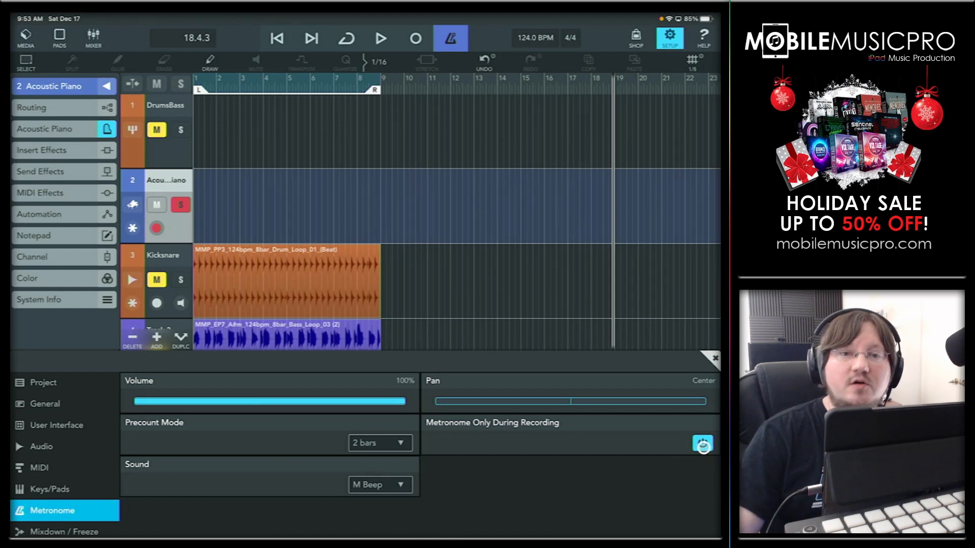
{"action": "left_click", "coordinate": [703, 443]}
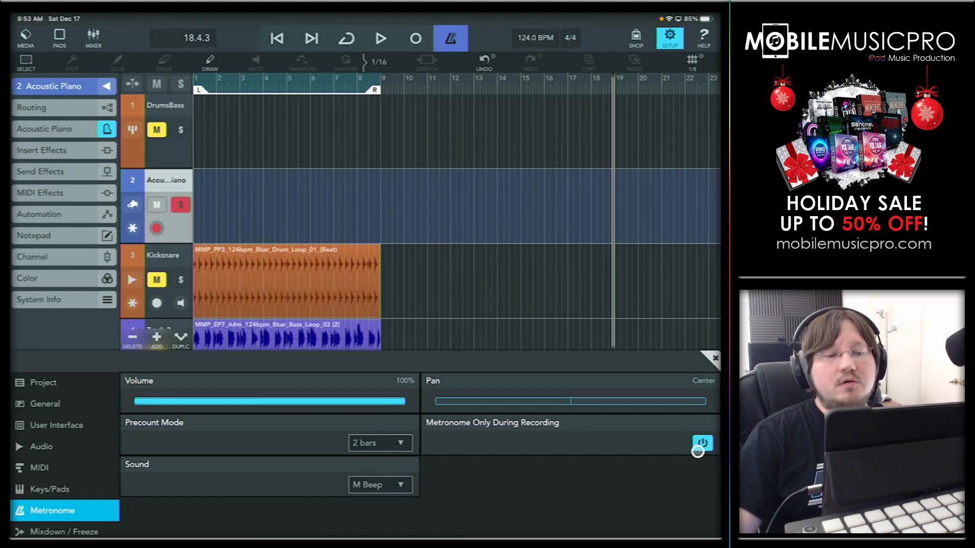
{"action": "left_click", "coordinate": [702, 442]}
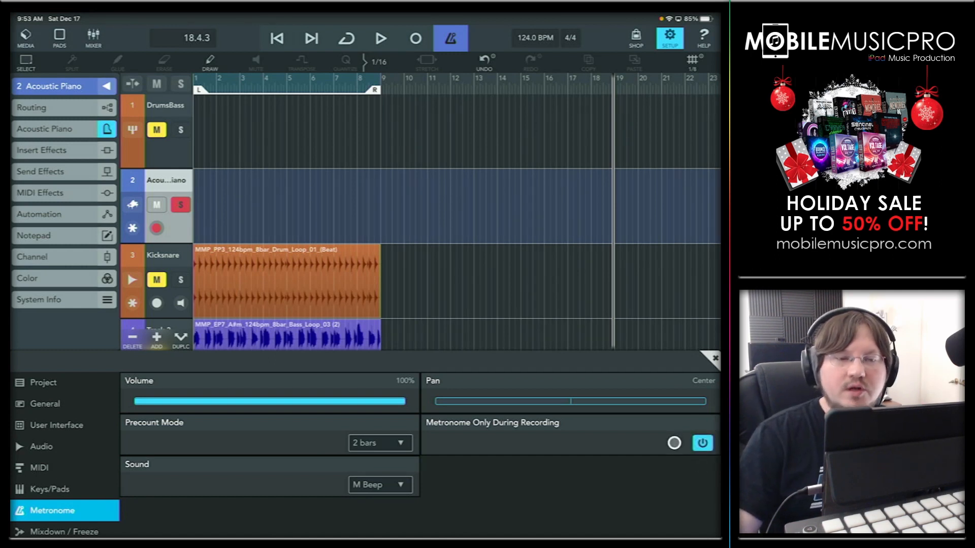
{"action": "left_click", "coordinate": [673, 443]}
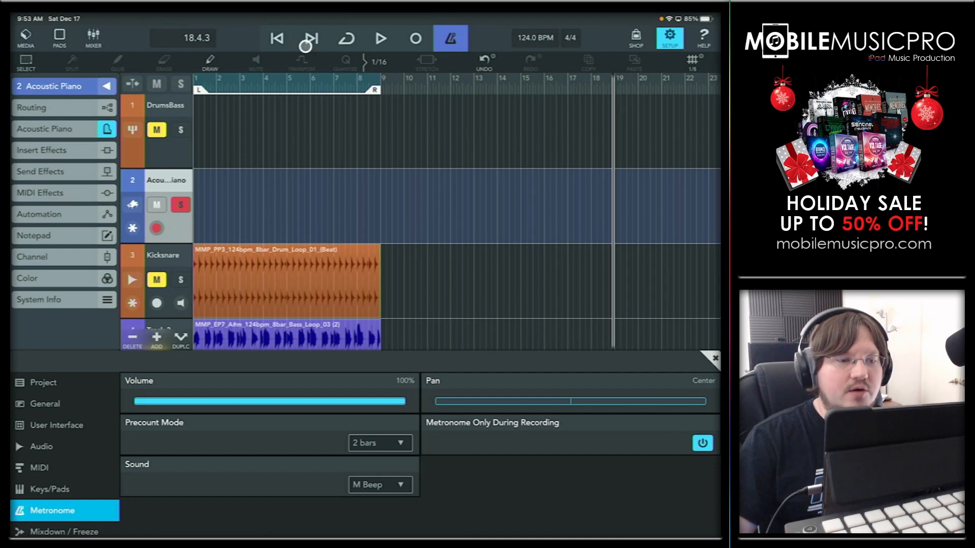
Step: Record from the project start with the metronome, stopping around bar 8
{"action": "left_click", "coordinate": [380, 39]}
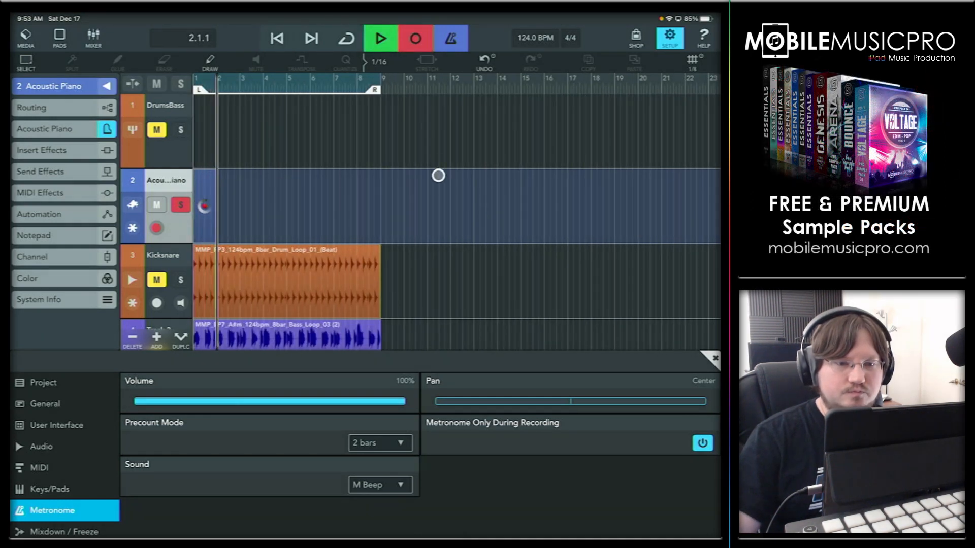
{"action": "left_click", "coordinate": [414, 38]}
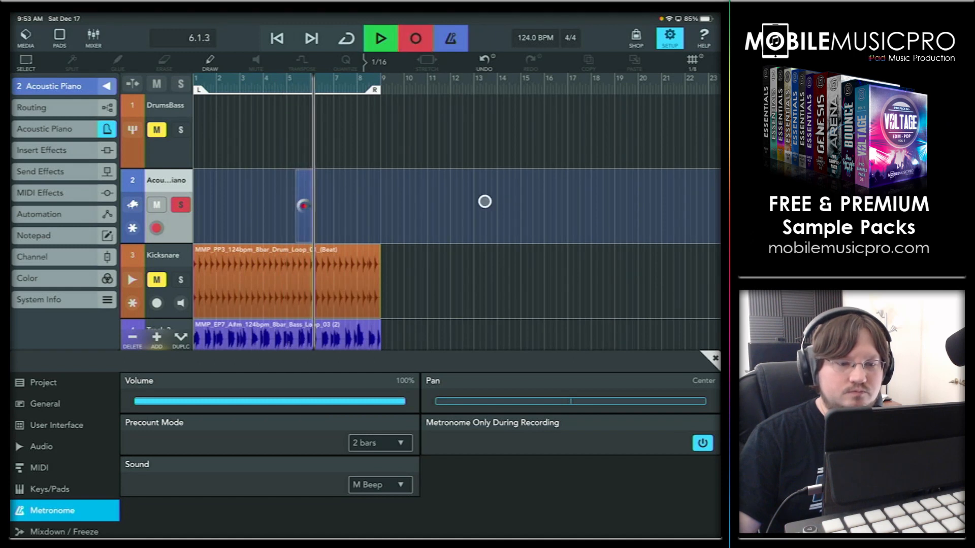
{"action": "left_click", "coordinate": [415, 38]}
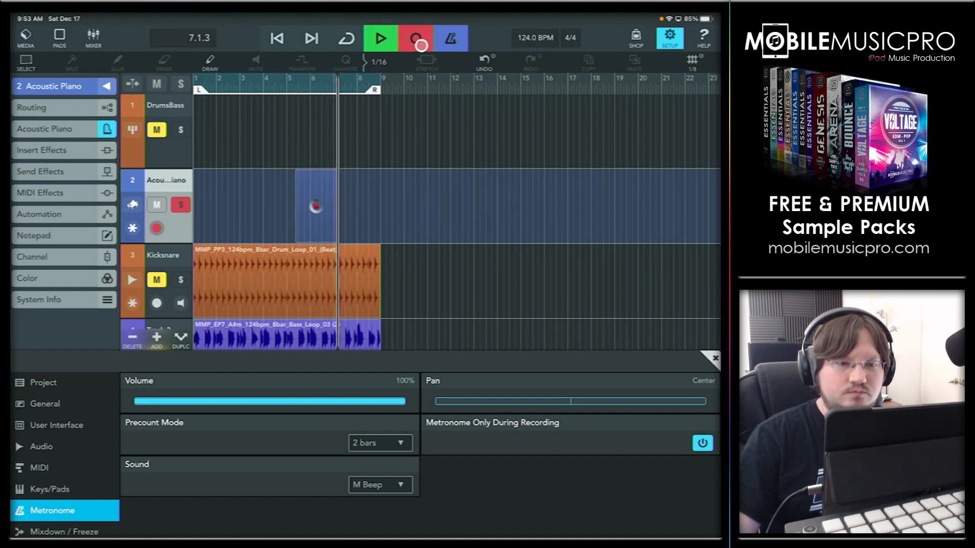
{"action": "left_click", "coordinate": [379, 38]}
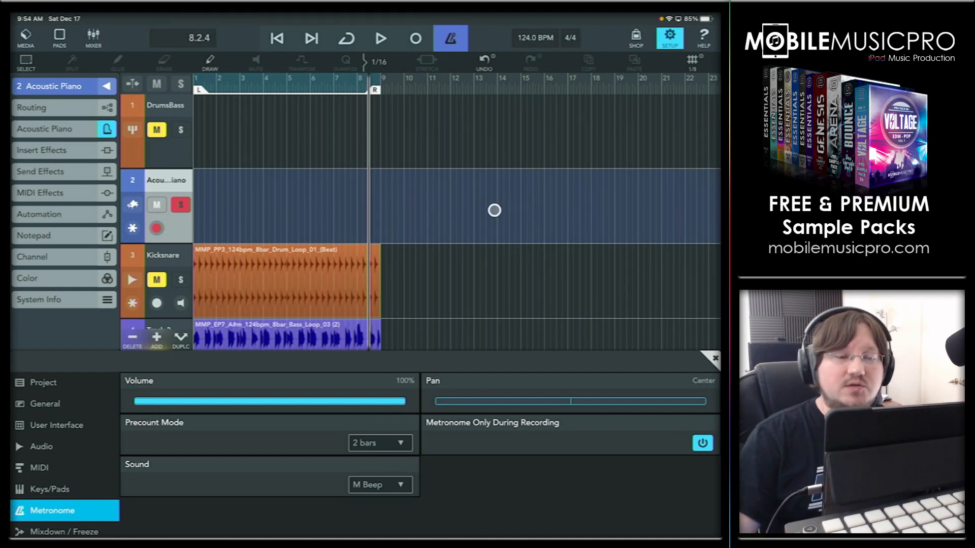
{"action": "mouse_move", "coordinate": [515, 246]}
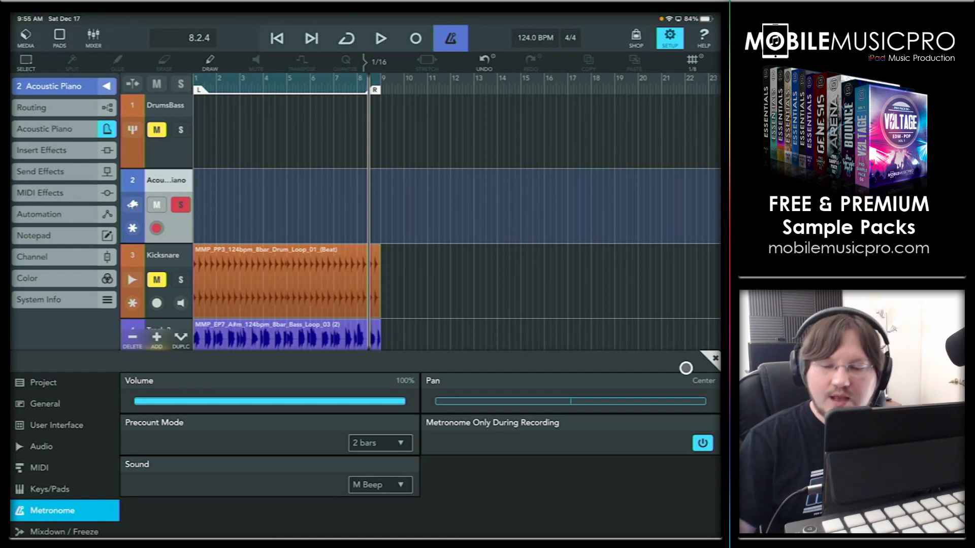
Step: Close the metronome settings and show the Mixdown folder in the media browser
{"action": "left_click", "coordinate": [714, 358]}
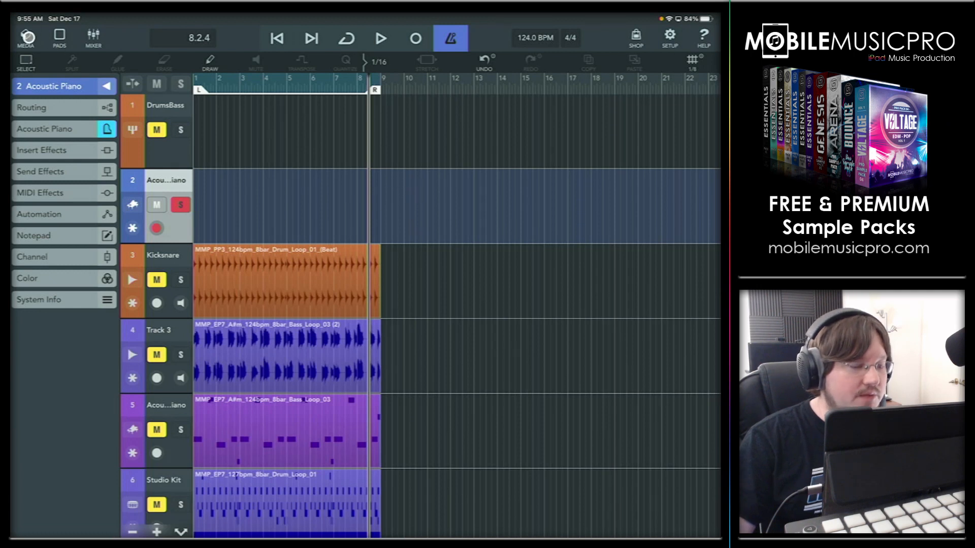
{"action": "left_click", "coordinate": [25, 37]}
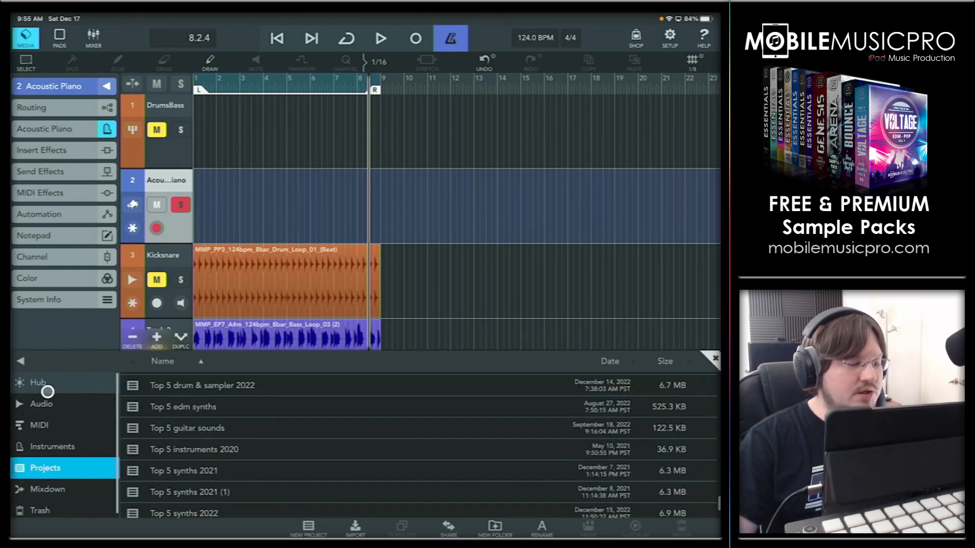
{"action": "mouse_move", "coordinate": [58, 432]}
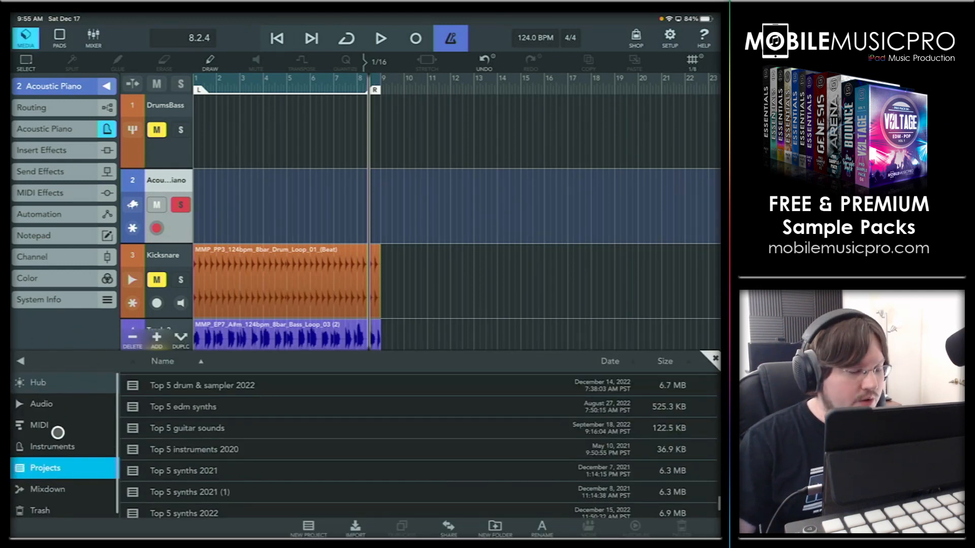
{"action": "left_click", "coordinate": [47, 490]}
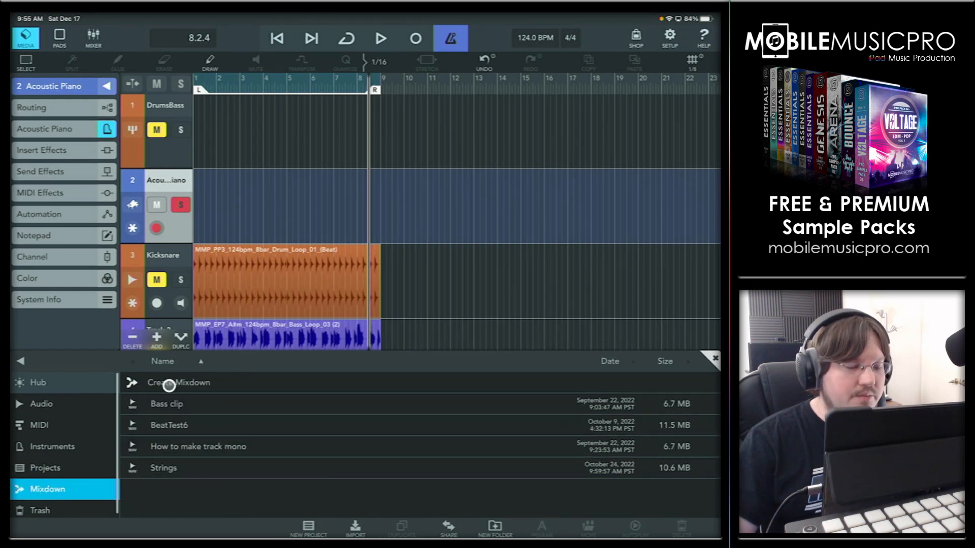
Step: Enable Exclude all effects (dry) in the new mixdown dialog, then close it
{"action": "left_click", "coordinate": [178, 382]}
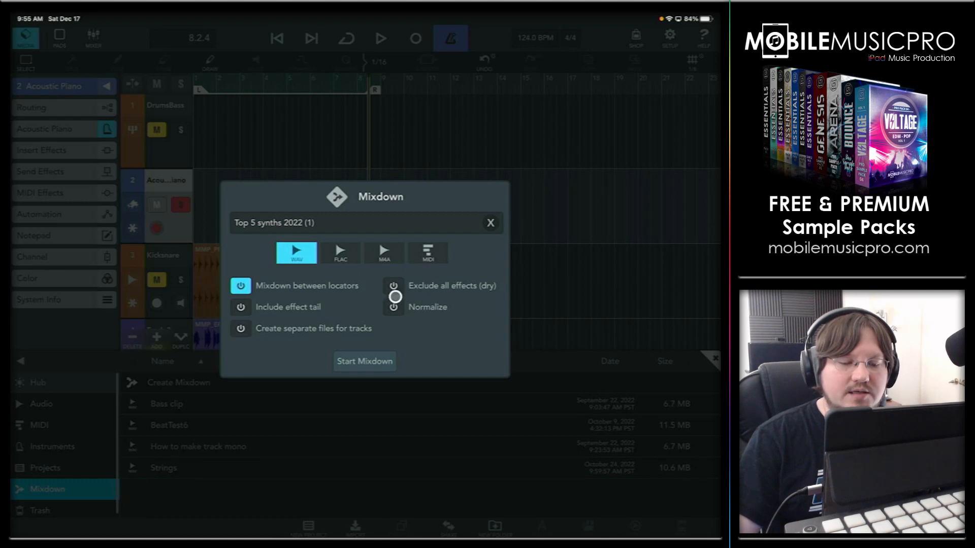
{"action": "left_click", "coordinate": [393, 289]}
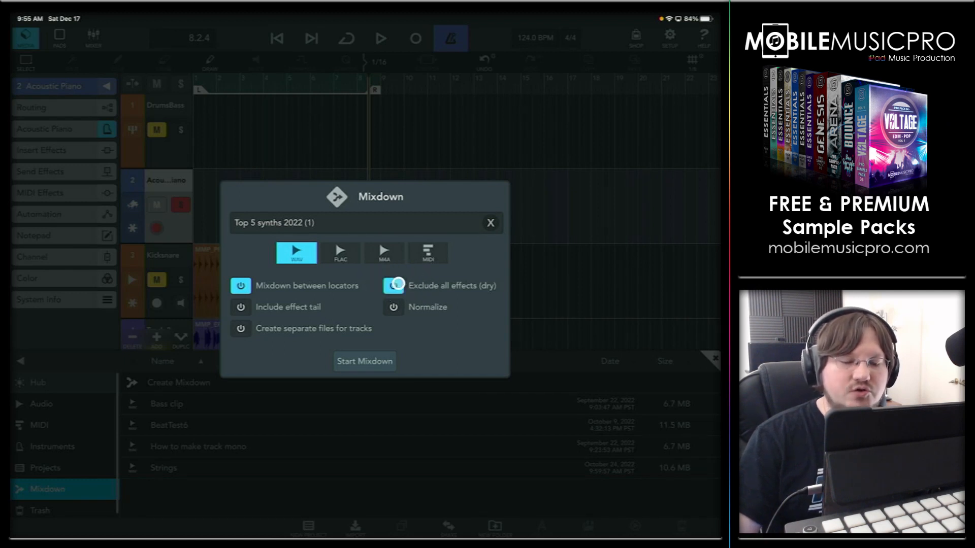
{"action": "left_click", "coordinate": [393, 286]}
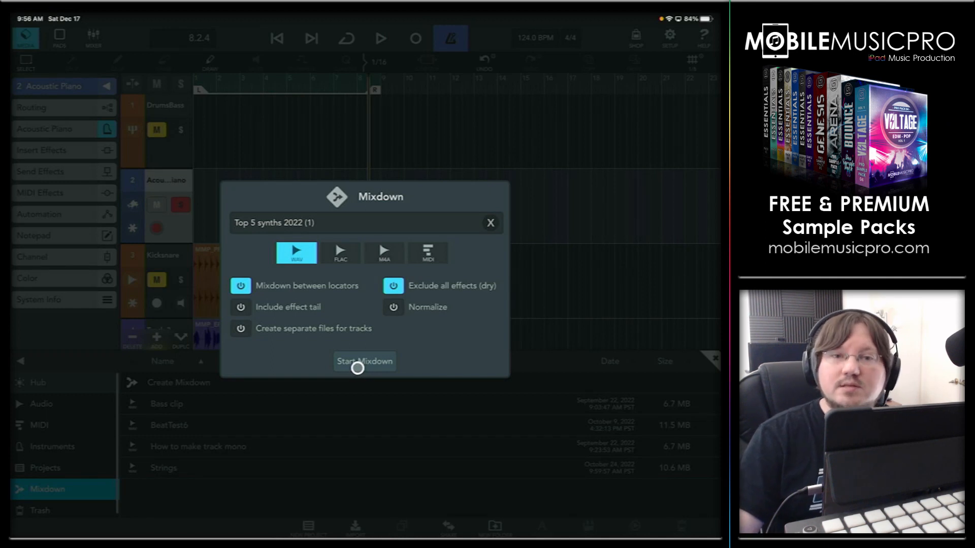
{"action": "mouse_move", "coordinate": [353, 366]}
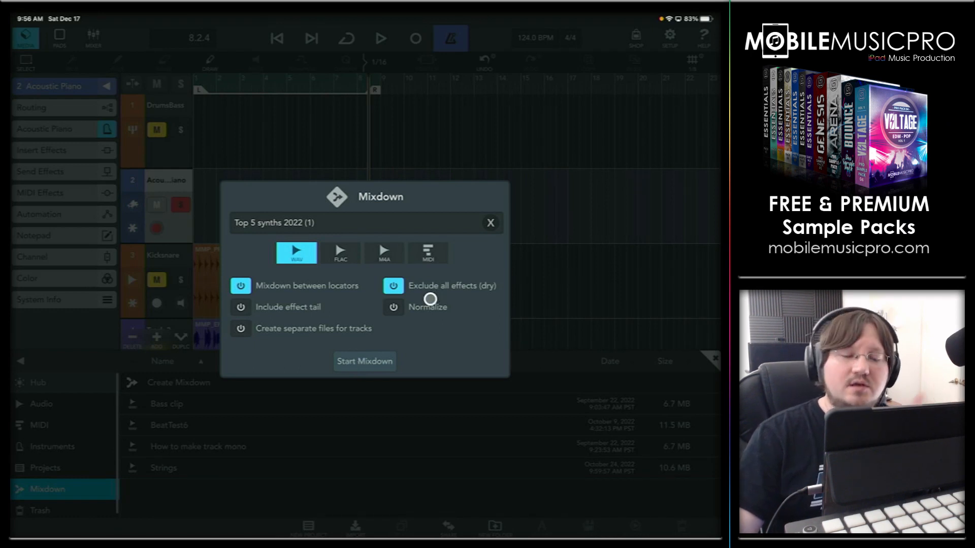
{"action": "left_click", "coordinate": [490, 222]}
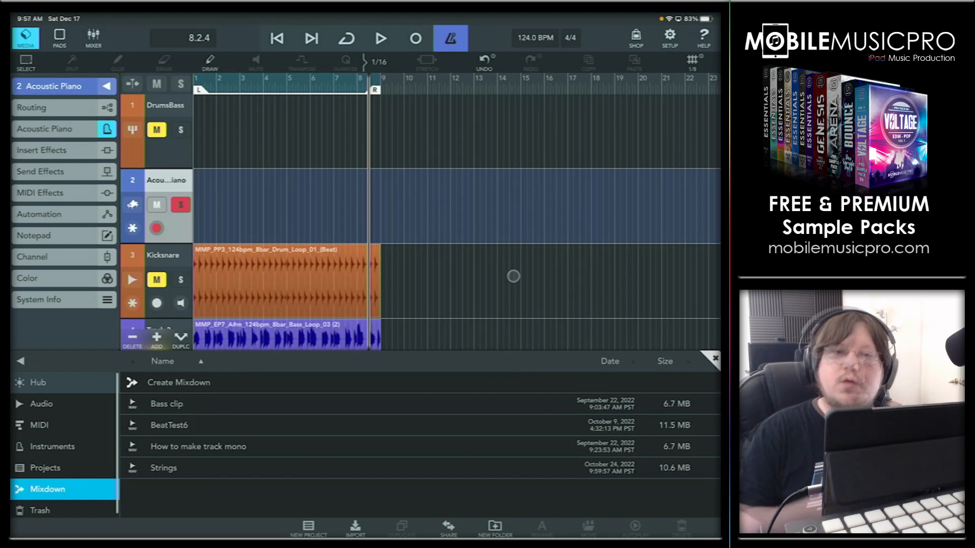